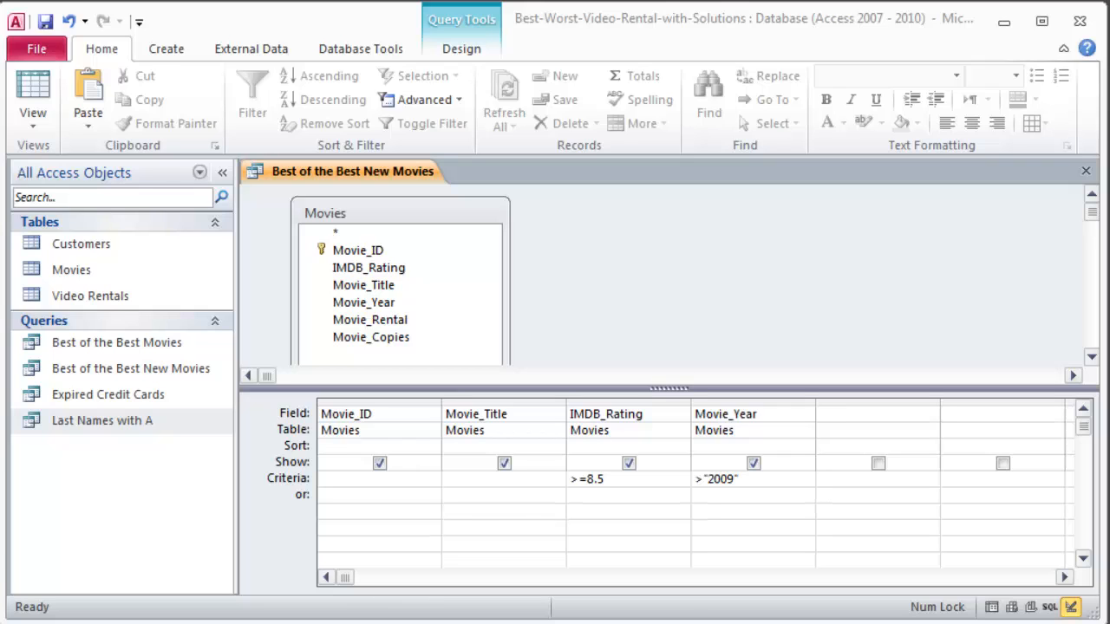
Set IMDB_Rating criteria to >5, clear the Movie_Year criteria and sort Movie_Year descending
click(365, 302)
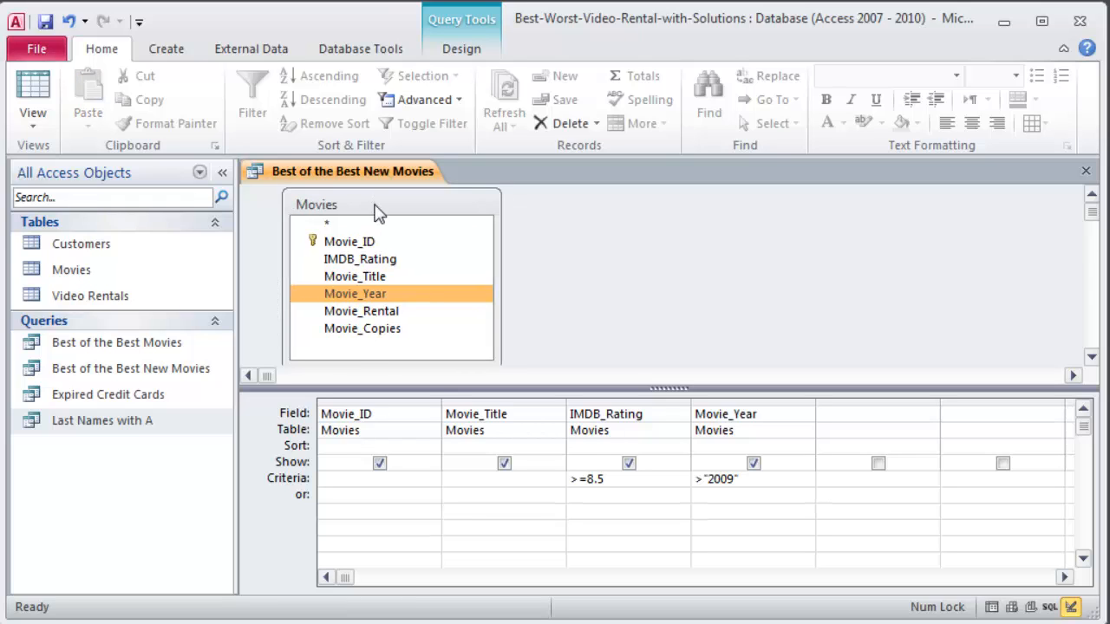
mouse_move(697, 409)
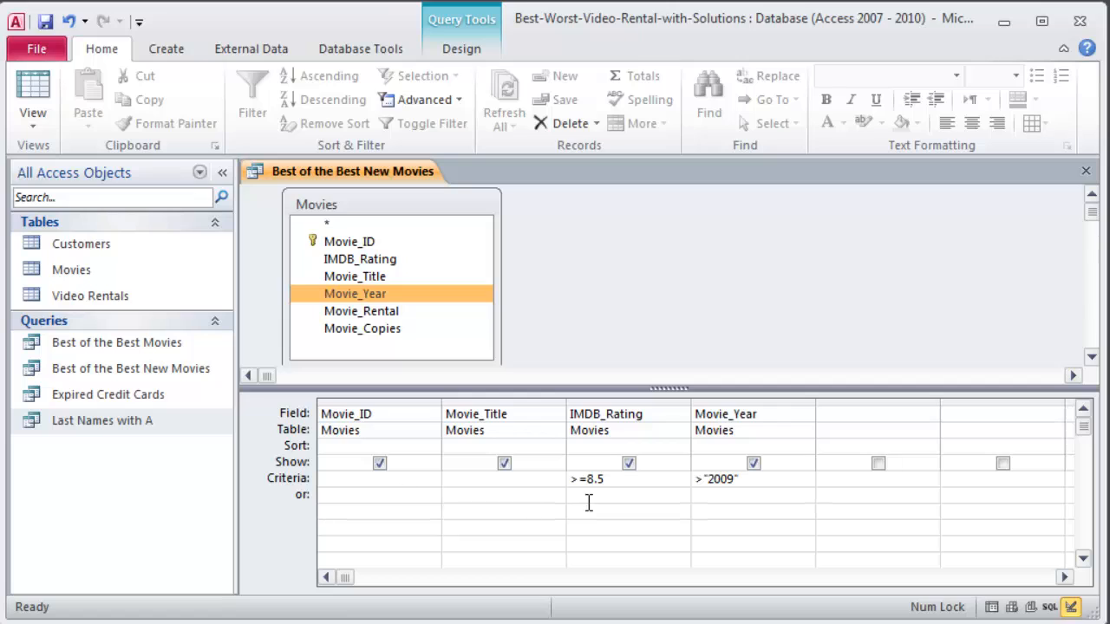
mouse_move(725, 437)
text(>5)
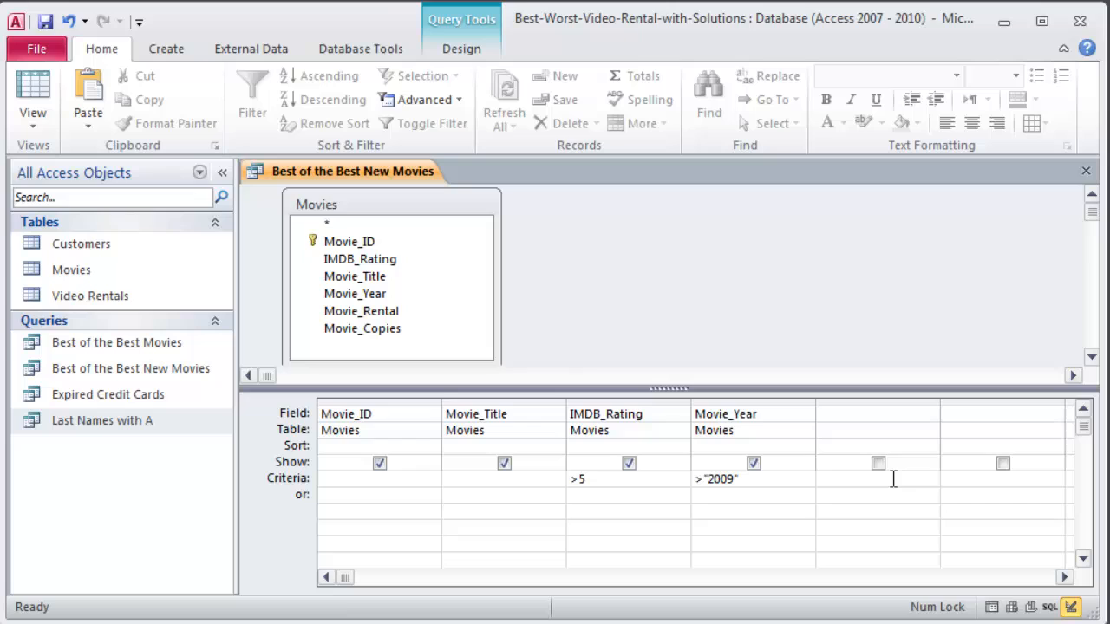
click(714, 479)
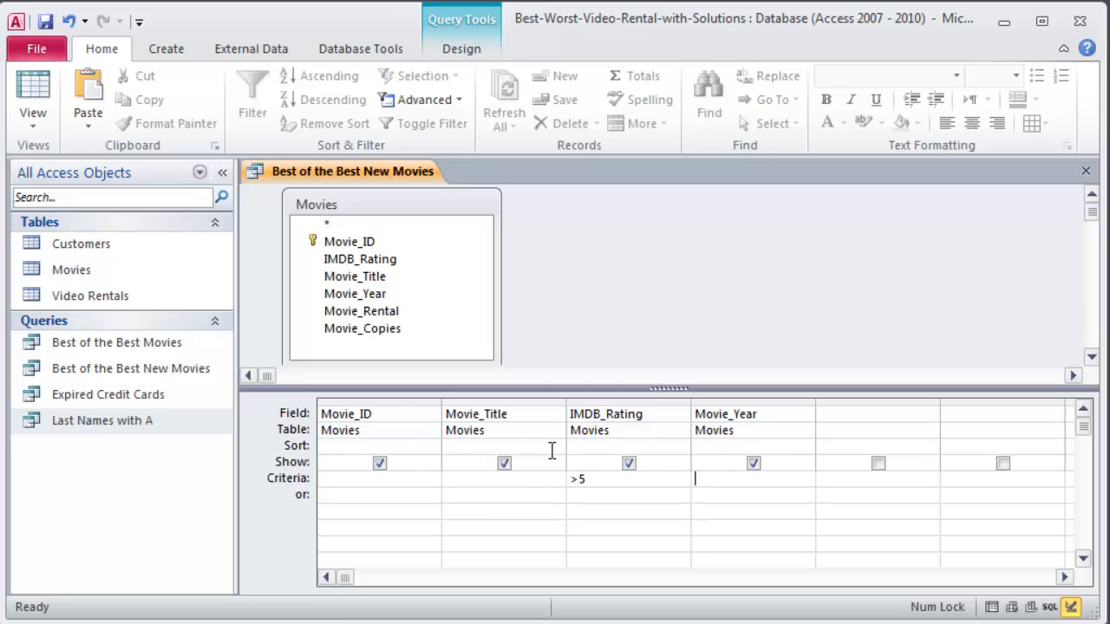
mouse_move(798, 447)
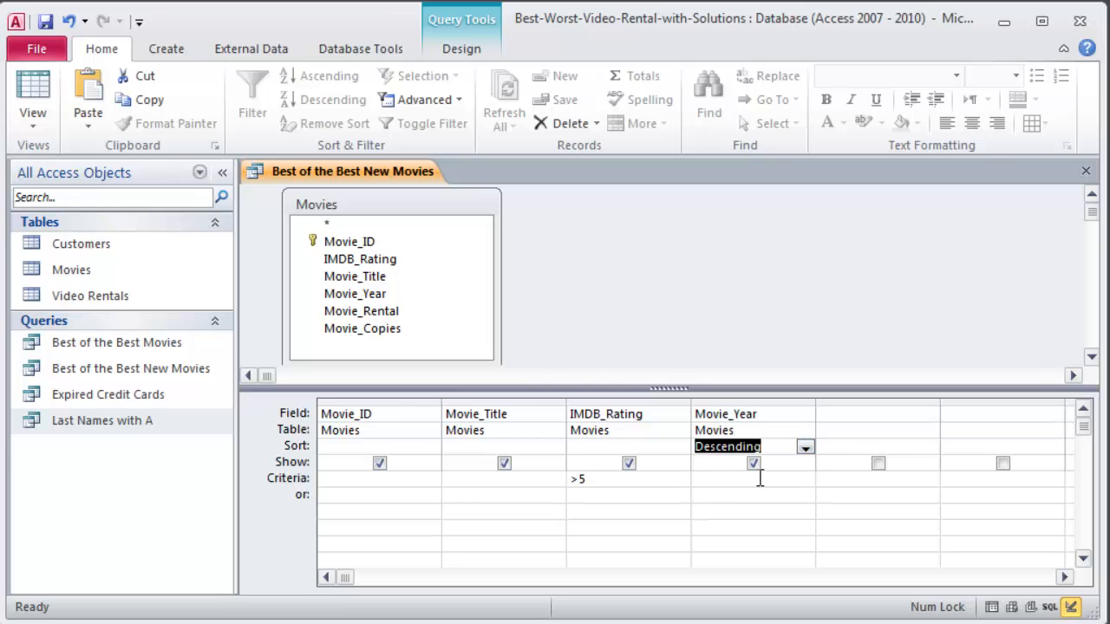
click(461, 49)
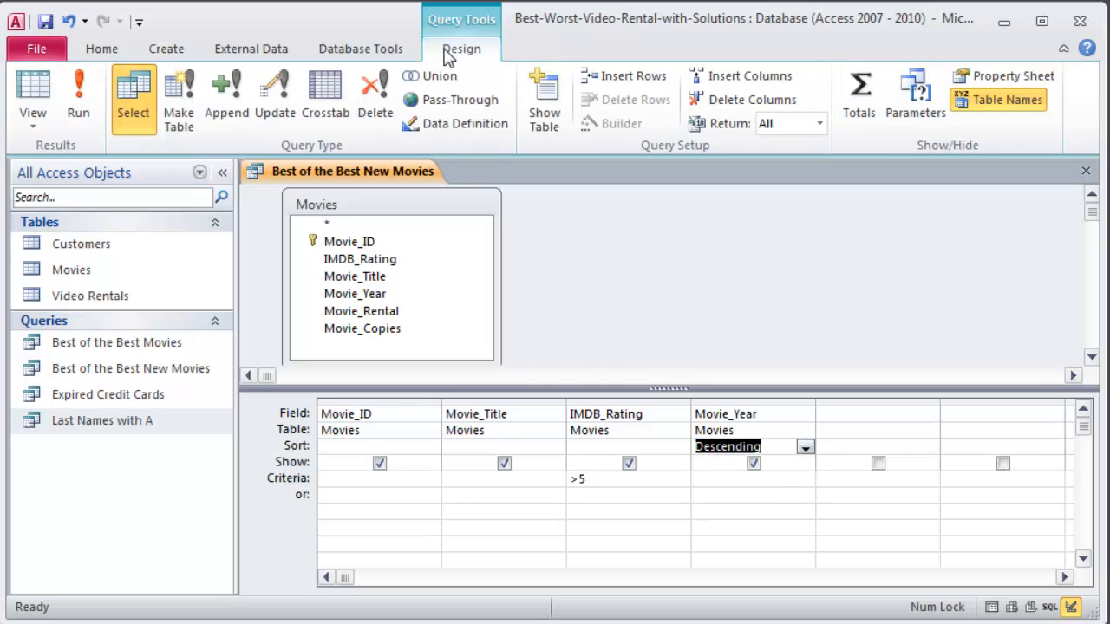
click(78, 96)
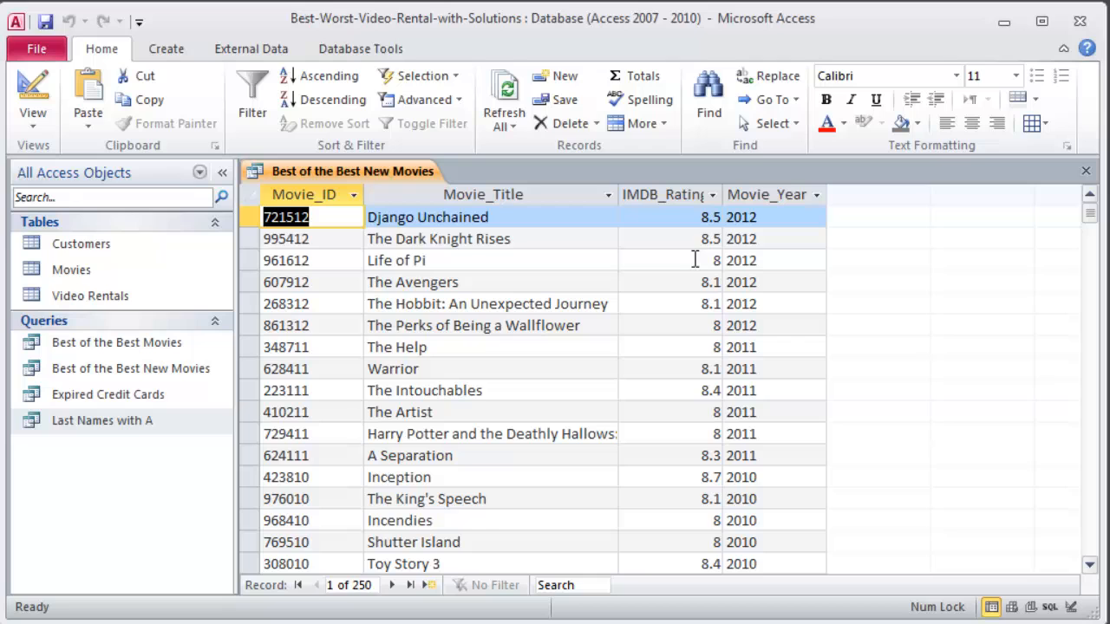
mouse_move(52, 165)
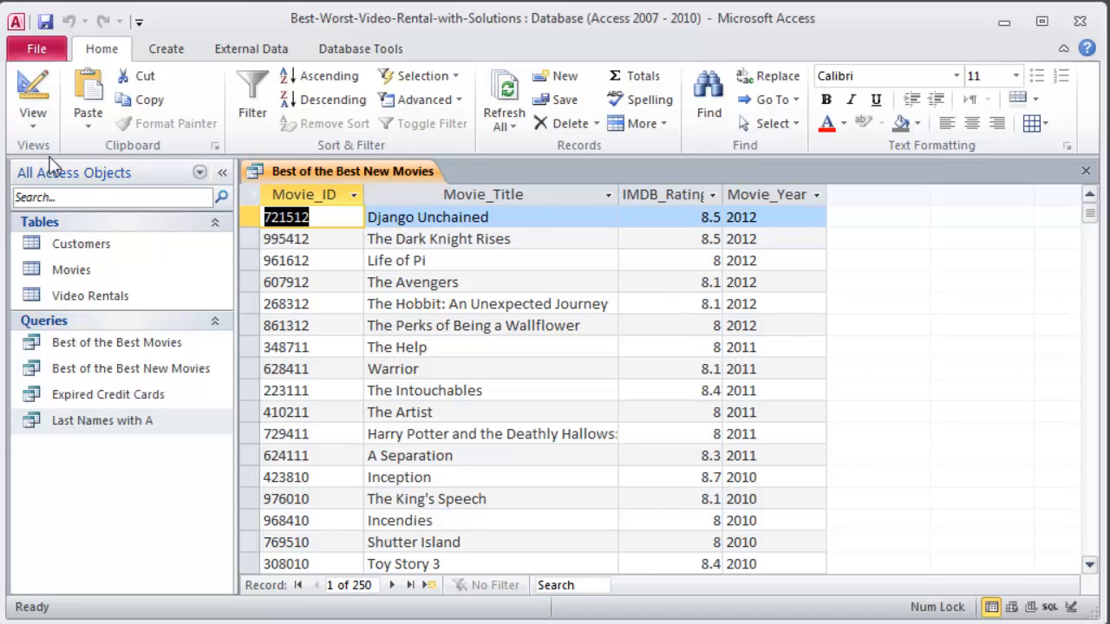
click(31, 96)
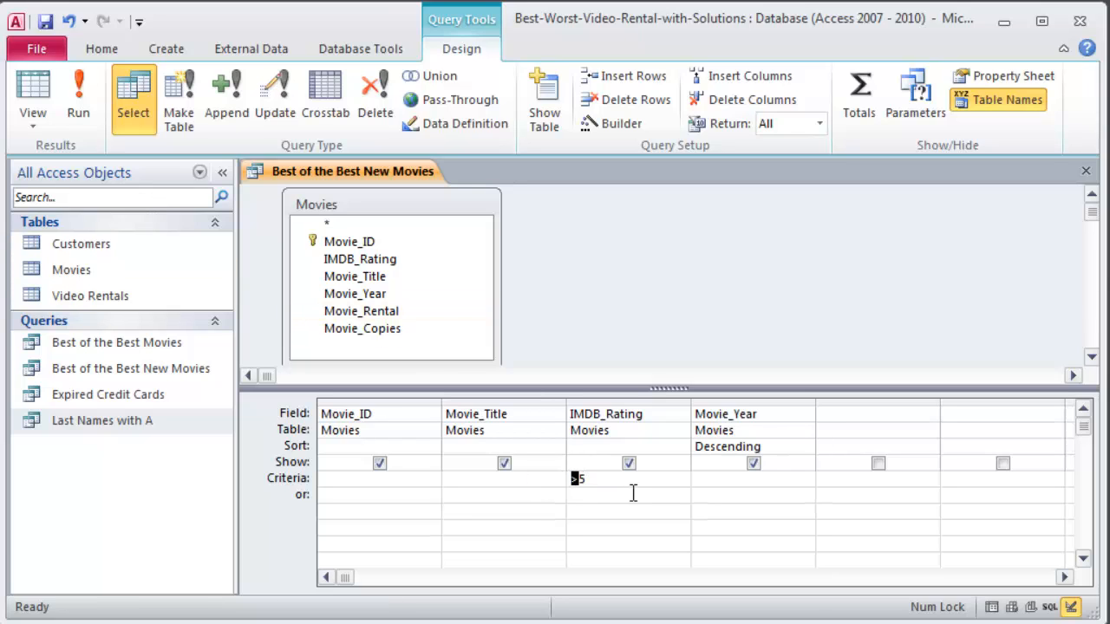
Change the IMDB_Rating criteria to <5, run the query and review the 100 returned records
text(<5)
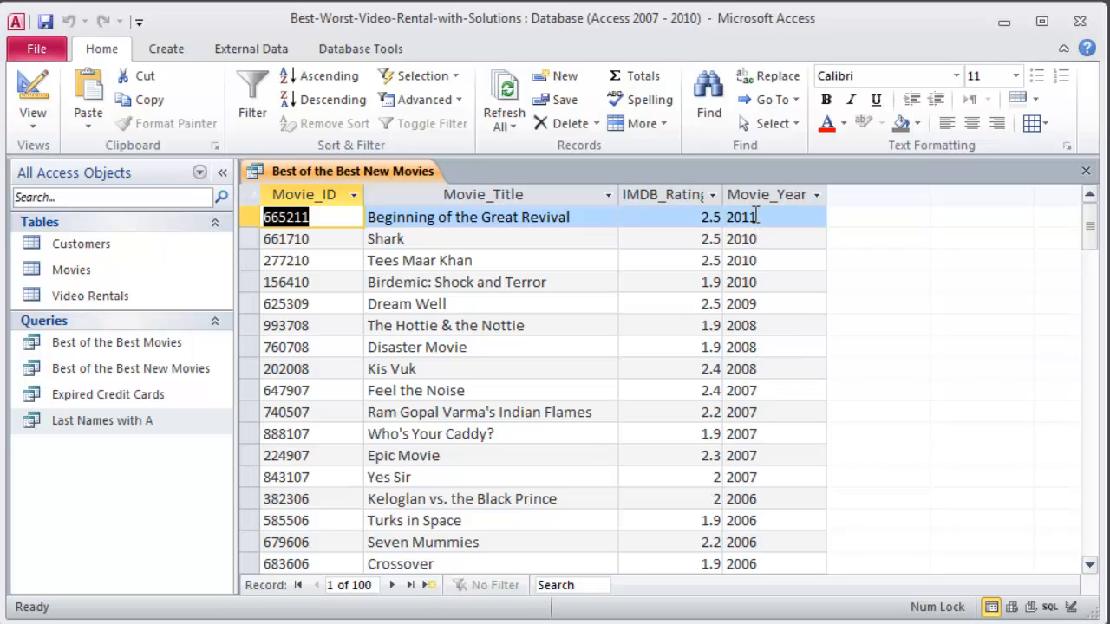
scroll(down, 3)
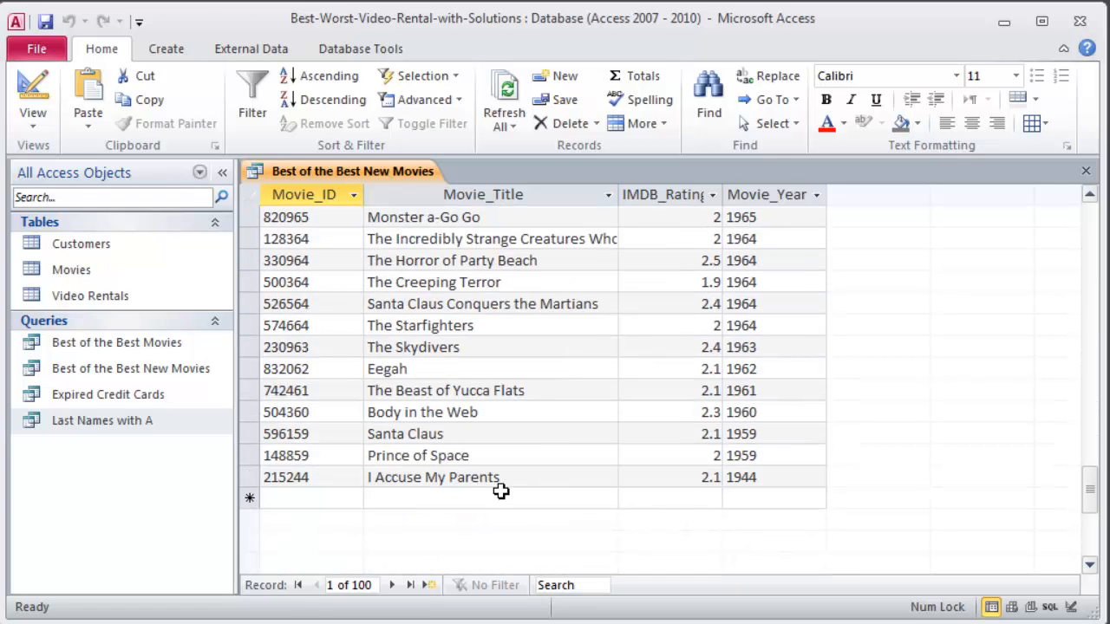
scroll(down, 3)
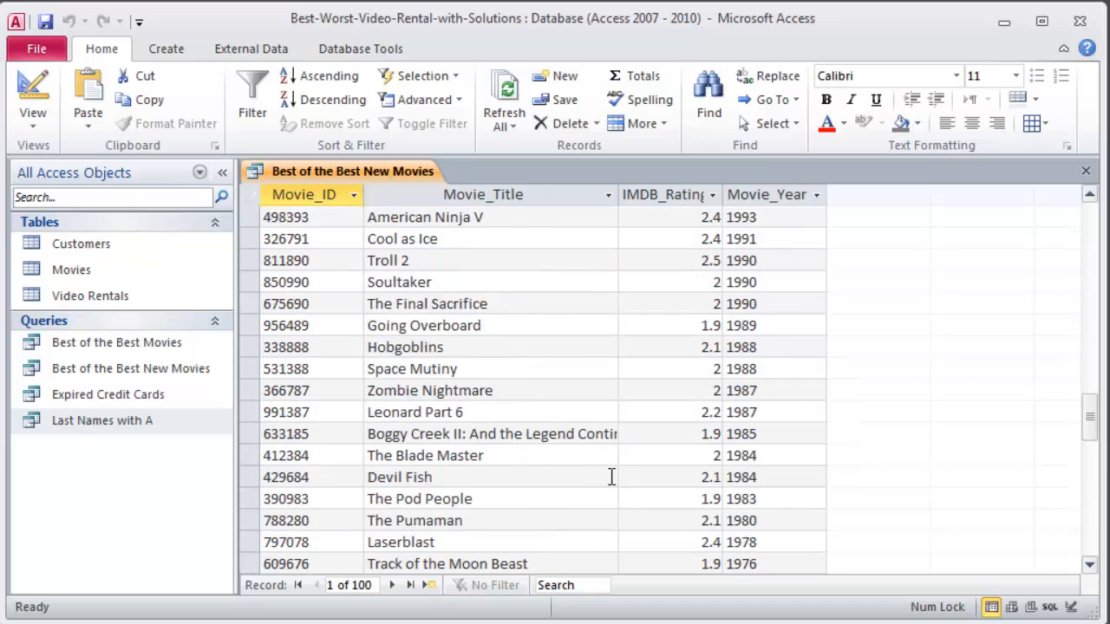
click(333, 99)
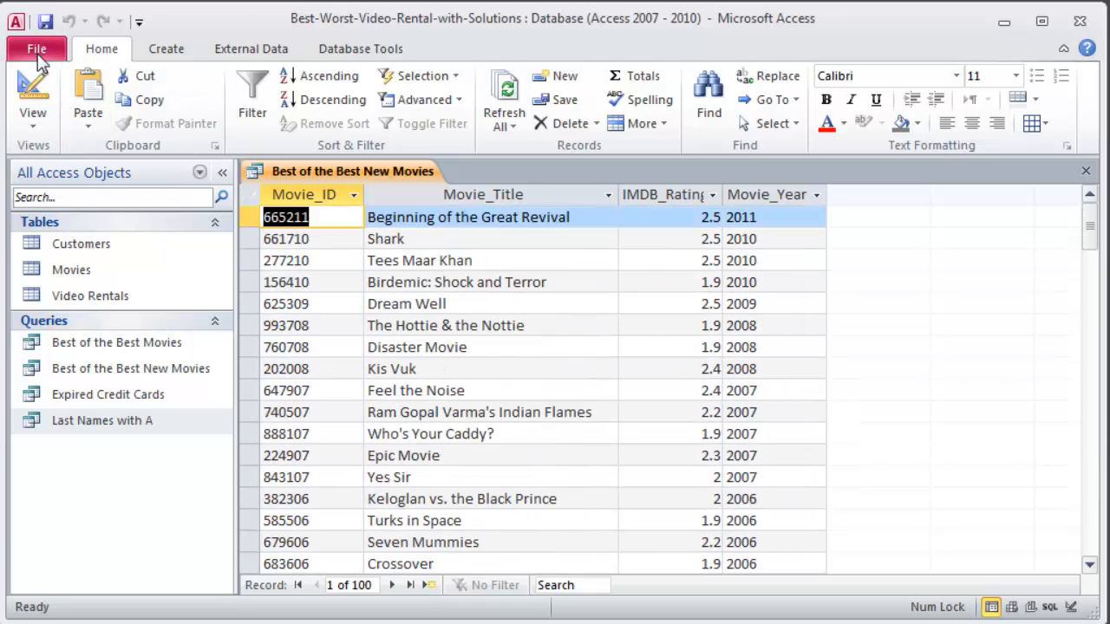
Save the query as a new query named 'Worst of the Worst New Movies' via Save Object As
click(36, 48)
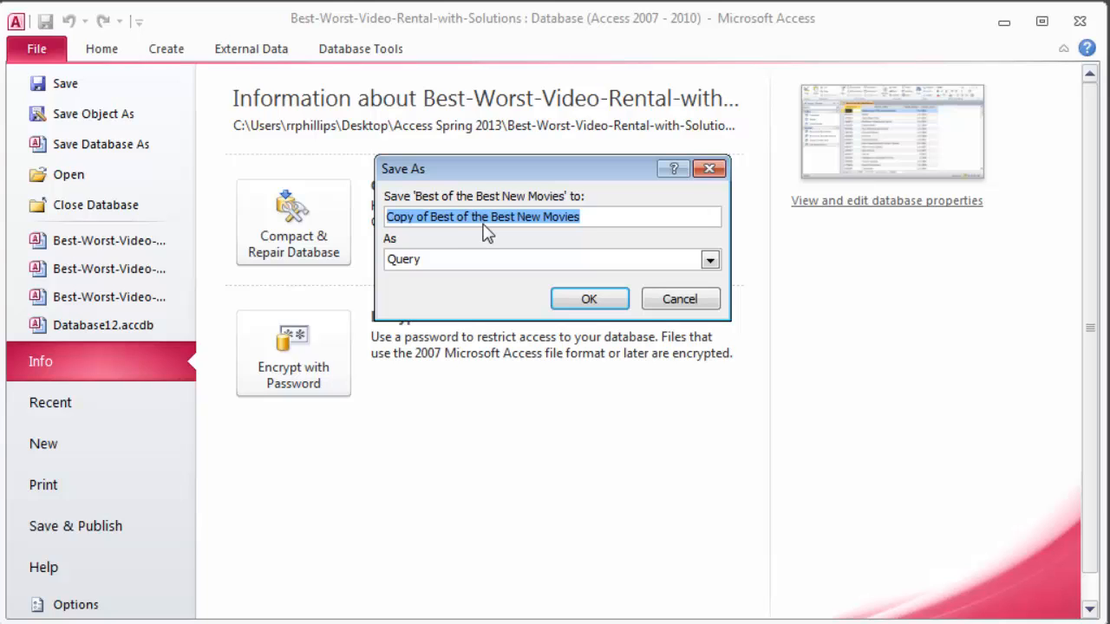
text(Worst of the W)
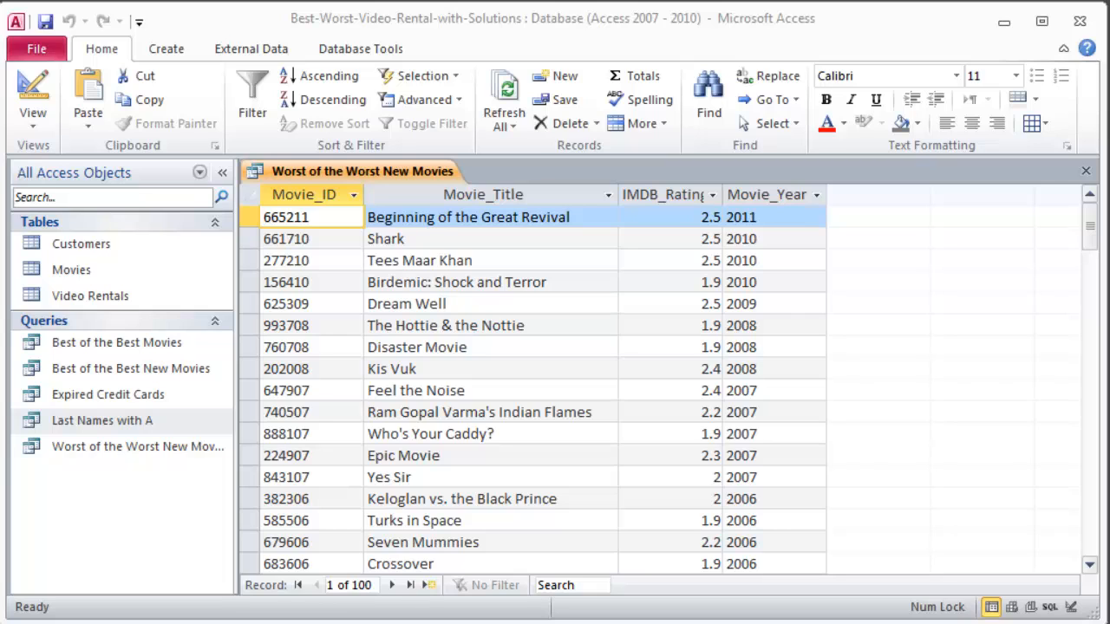
Close the results and start a new Query Design adding the Video Rentals, Customers and Movies tables
click(167, 49)
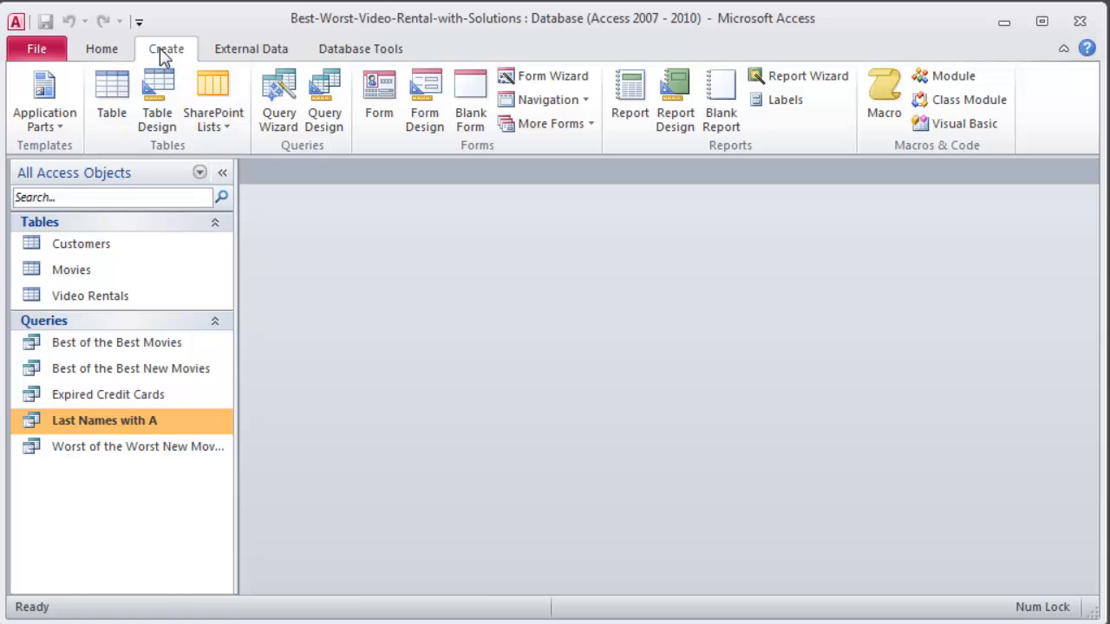
click(322, 95)
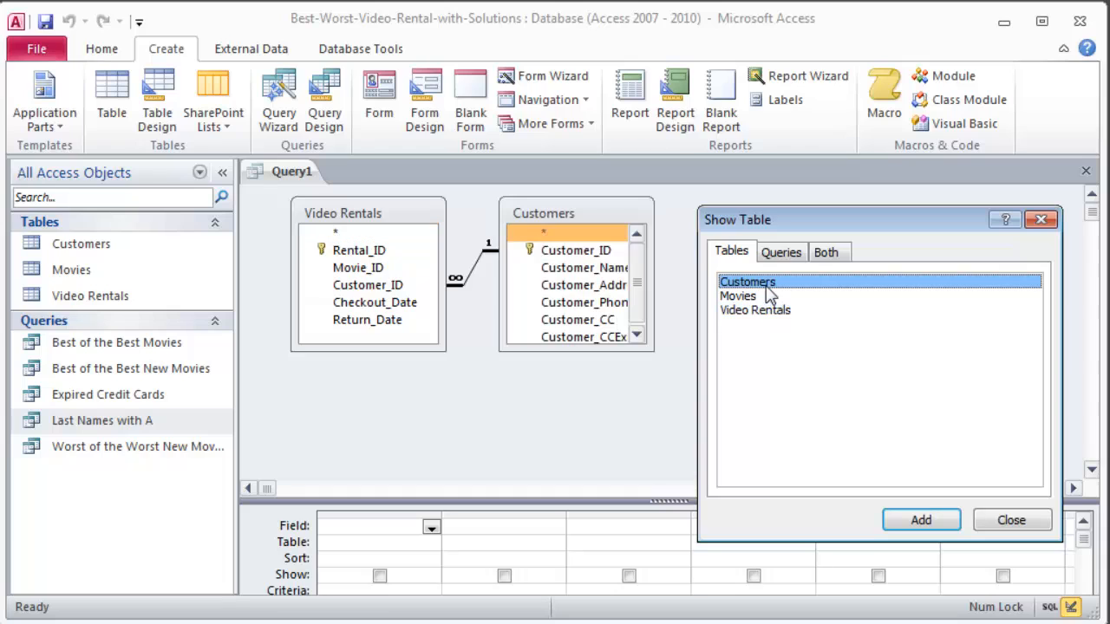
mouse_move(767, 304)
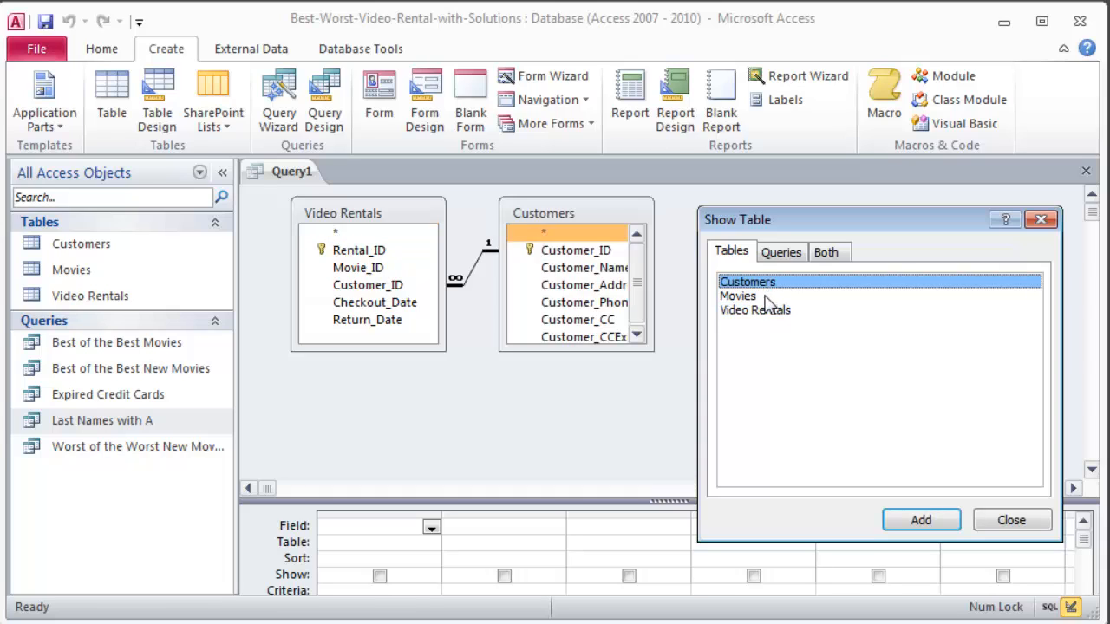
click(739, 294)
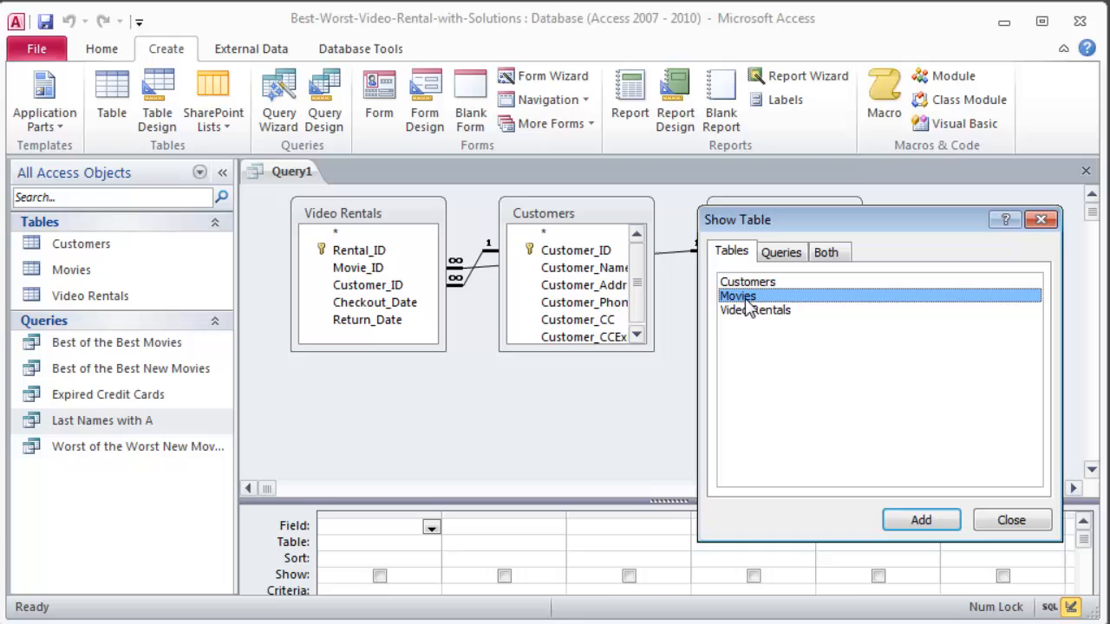
click(919, 521)
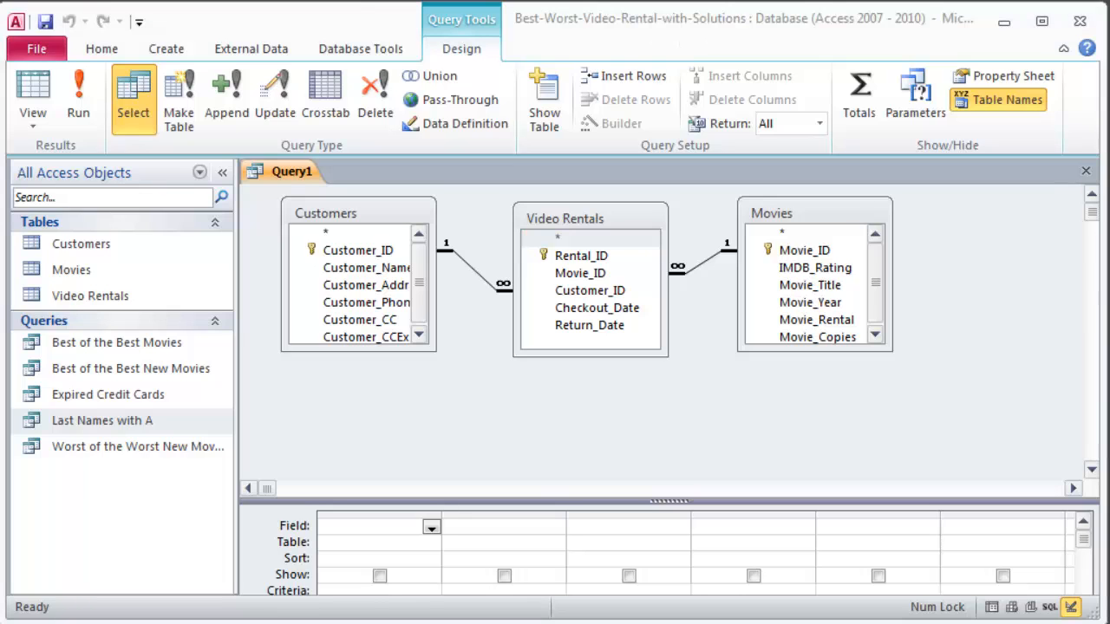
mouse_move(440, 294)
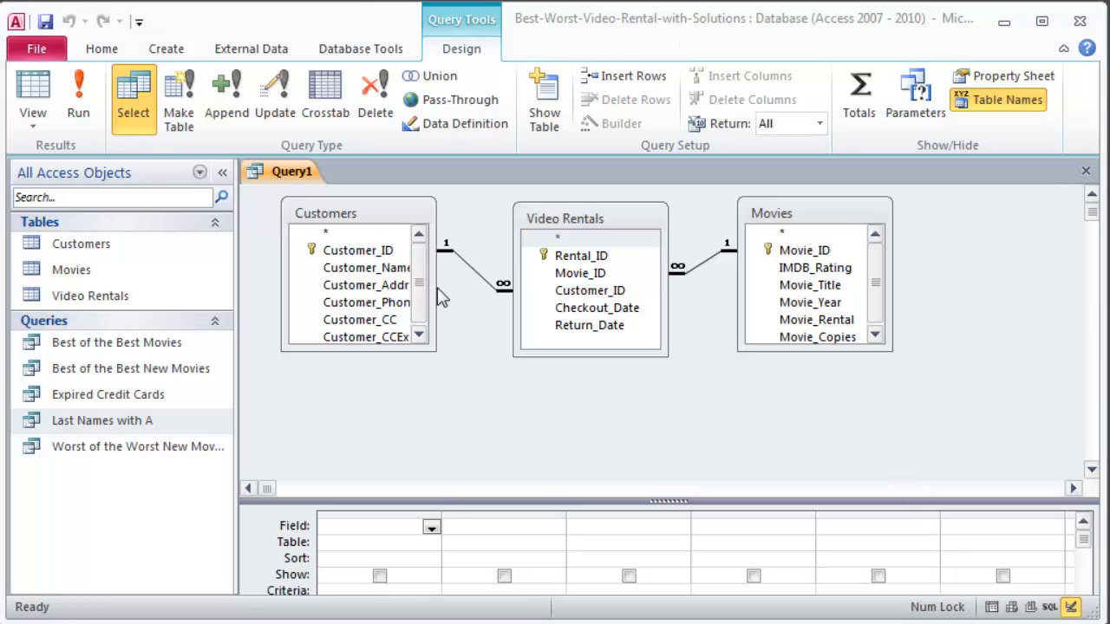
mouse_move(676, 510)
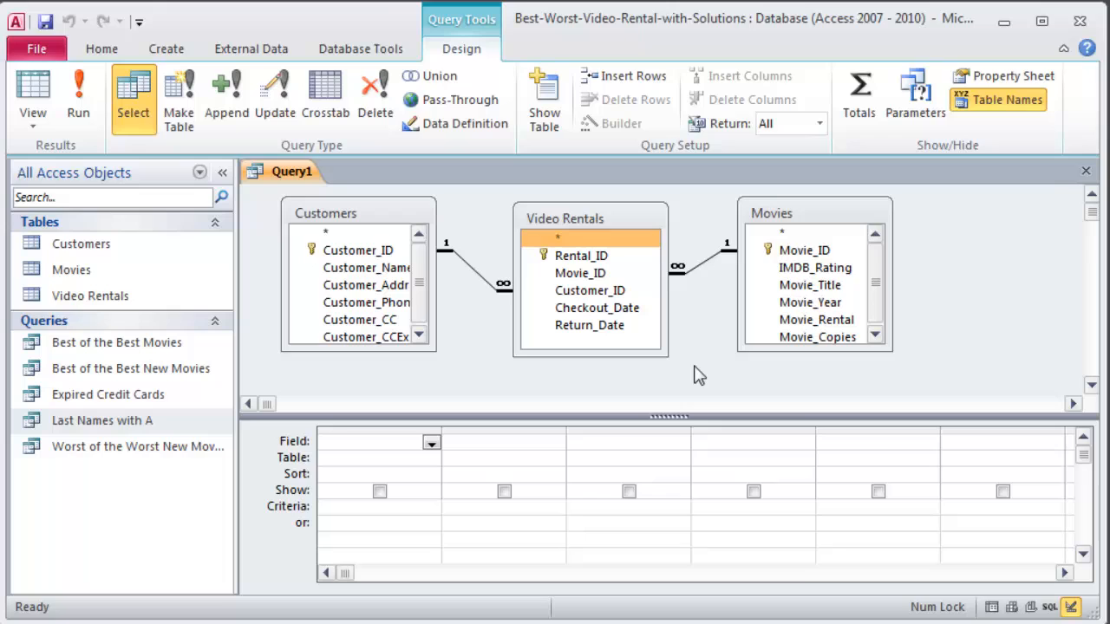
Arrange the three tables into a Customers–Video Rentals–Movies chain and review the join links
click(589, 326)
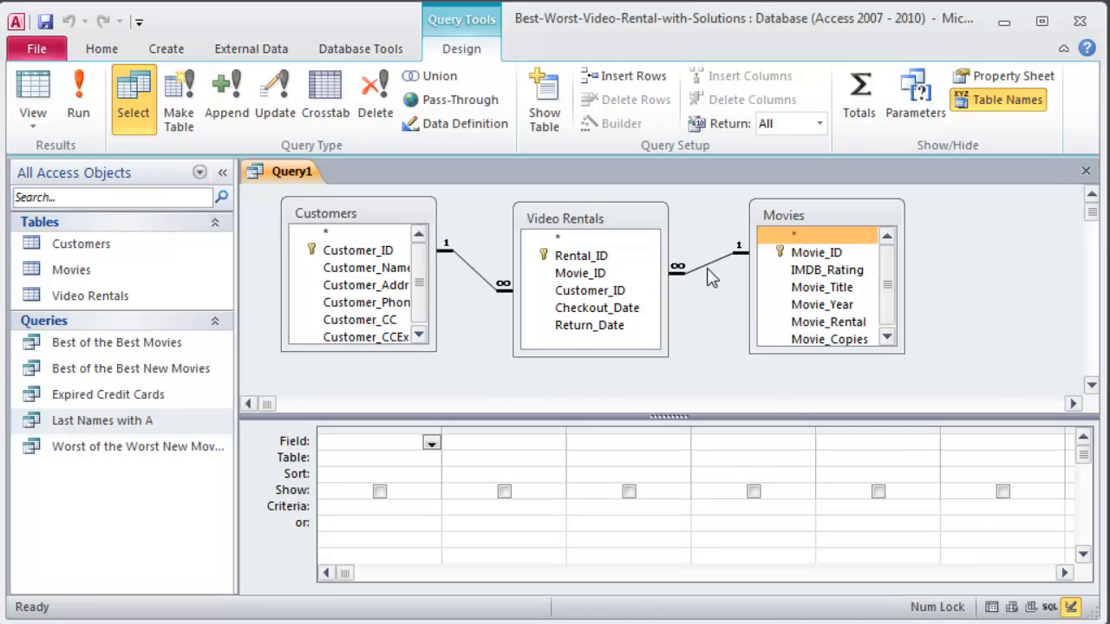
right_click(711, 276)
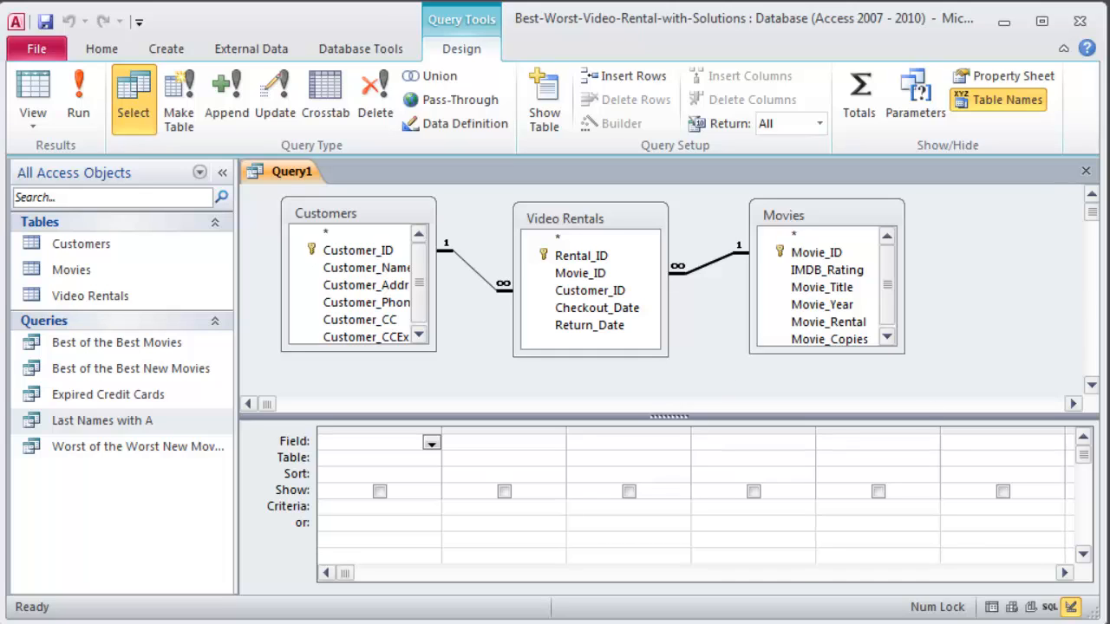
mouse_move(465, 222)
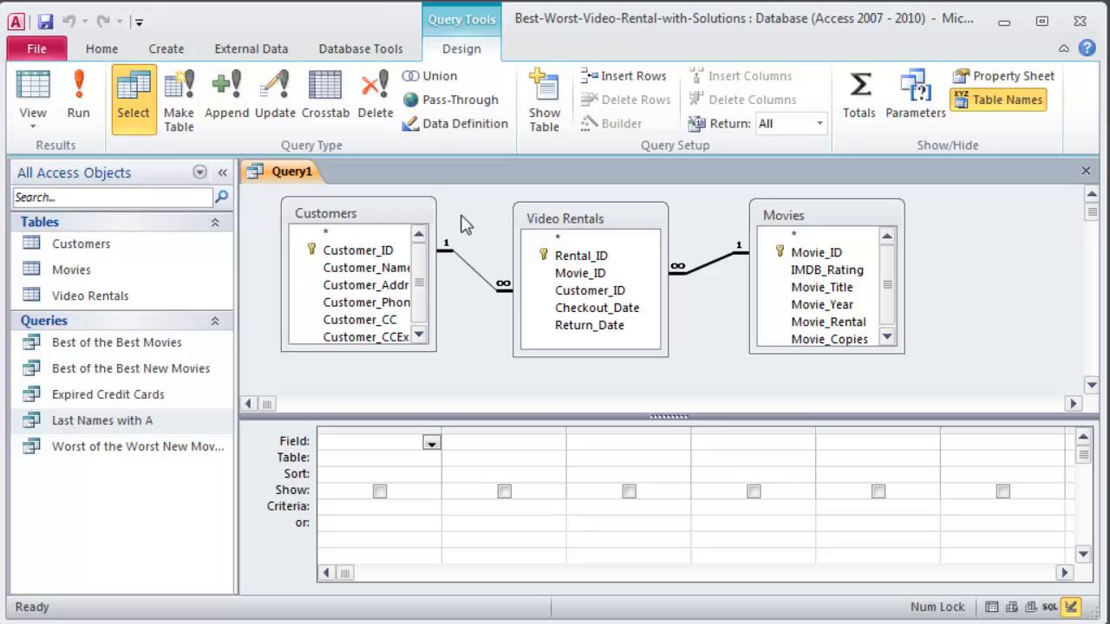
Add Rental_ID, Movie_Title, Customer_Name and Checkout_Date as the query's four output columns
double_click(581, 255)
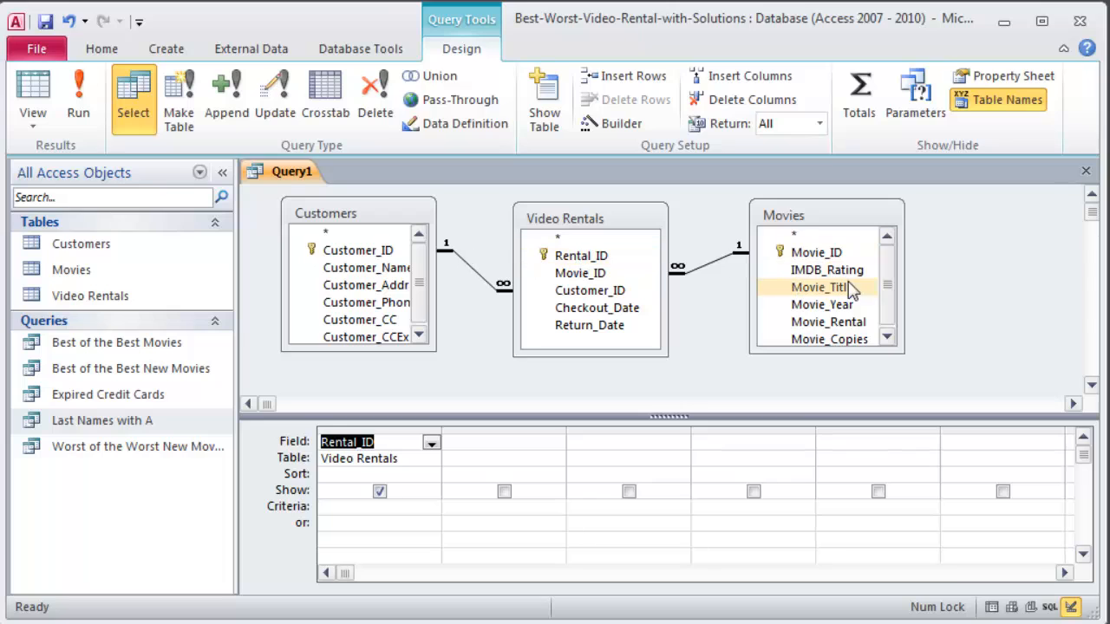
double_click(819, 288)
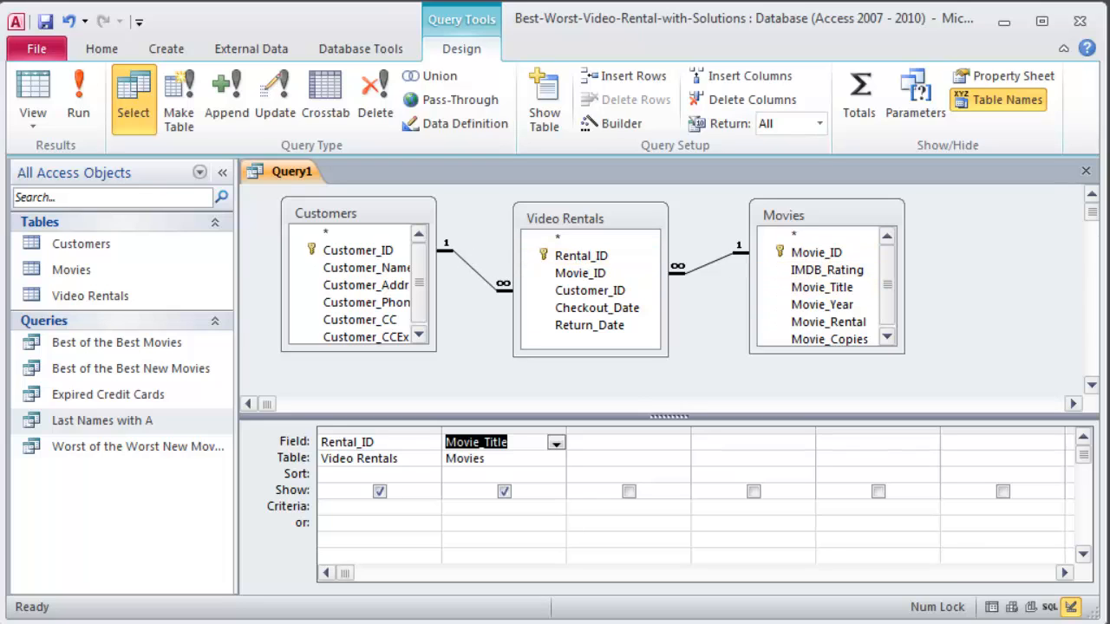
mouse_move(420, 272)
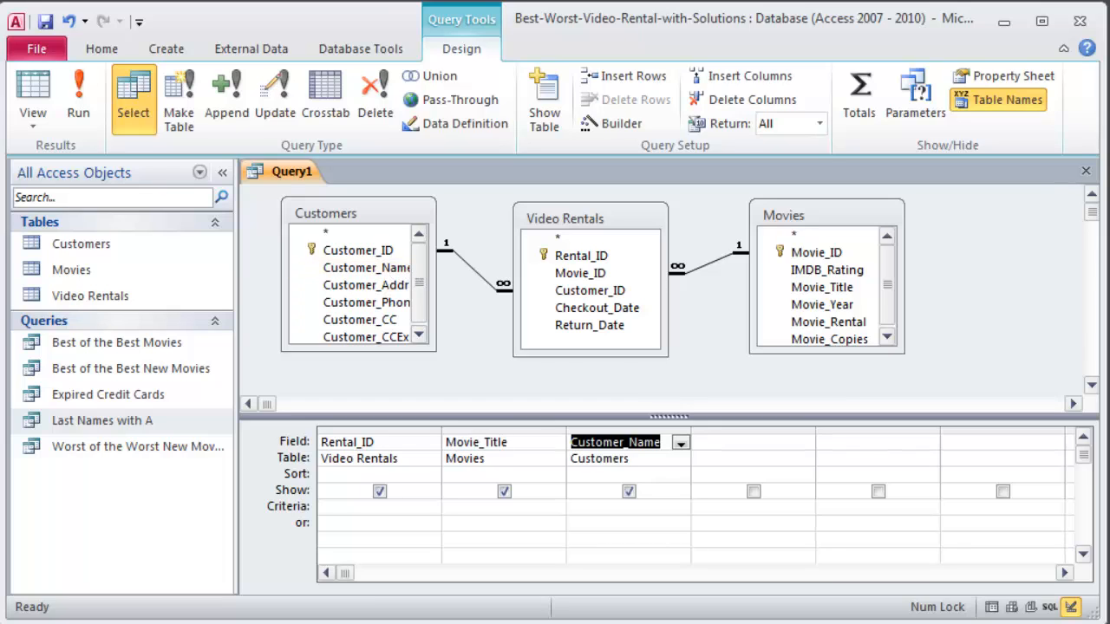
click(825, 270)
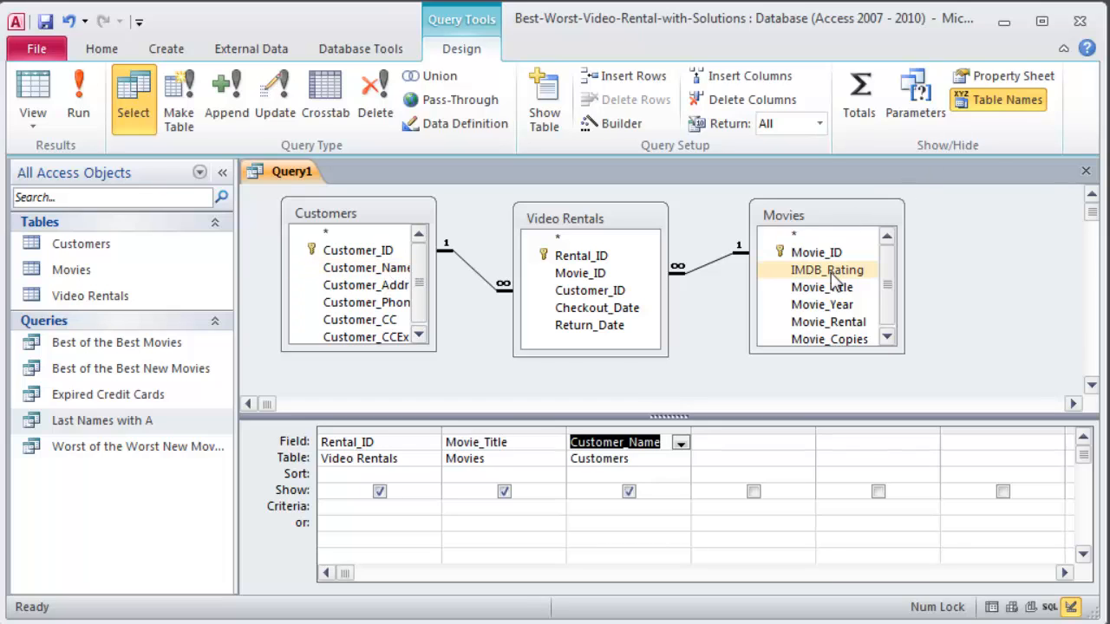
click(597, 308)
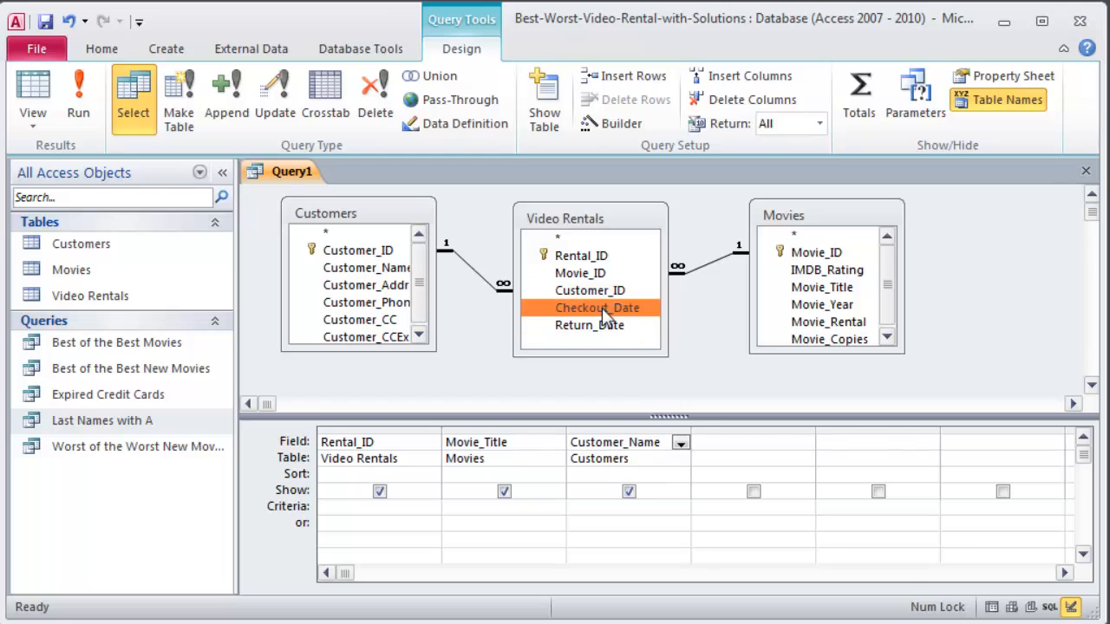
drag(597, 309, 735, 443)
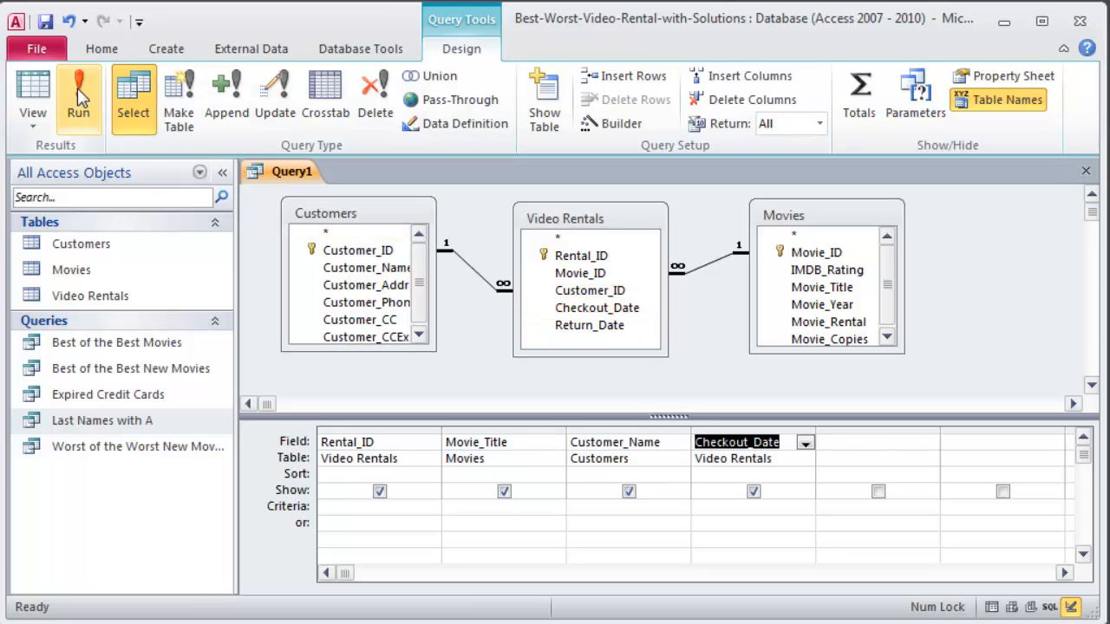
Run the query, widen the datasheet columns to show full titles and names, then return to the Checkout_Date criteria cell
click(78, 95)
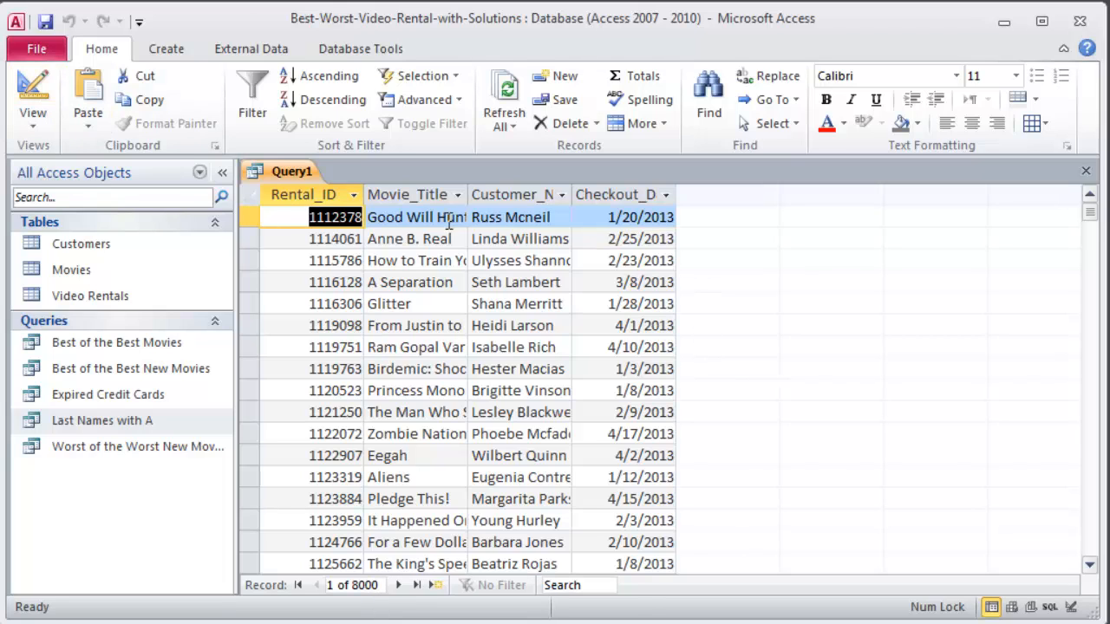
drag(458, 194, 616, 194)
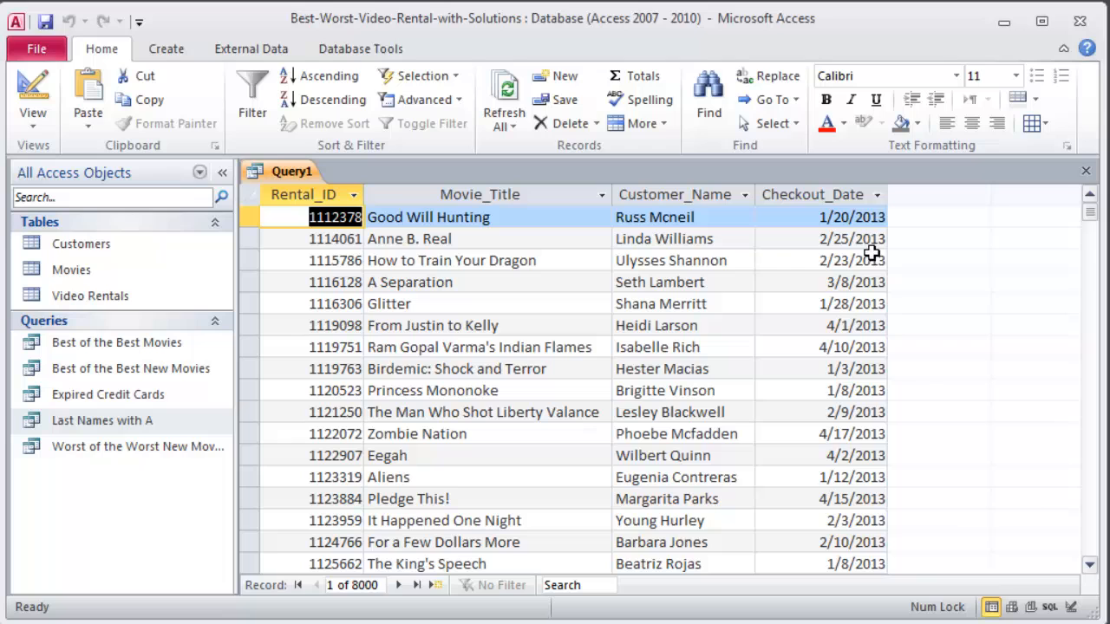
click(32, 96)
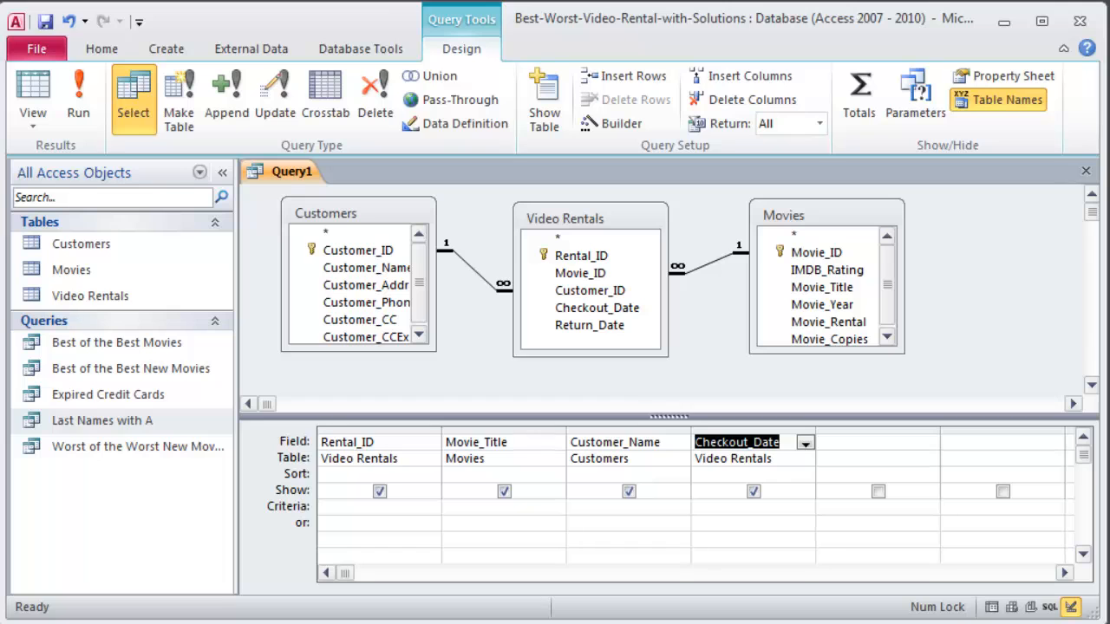
click(78, 95)
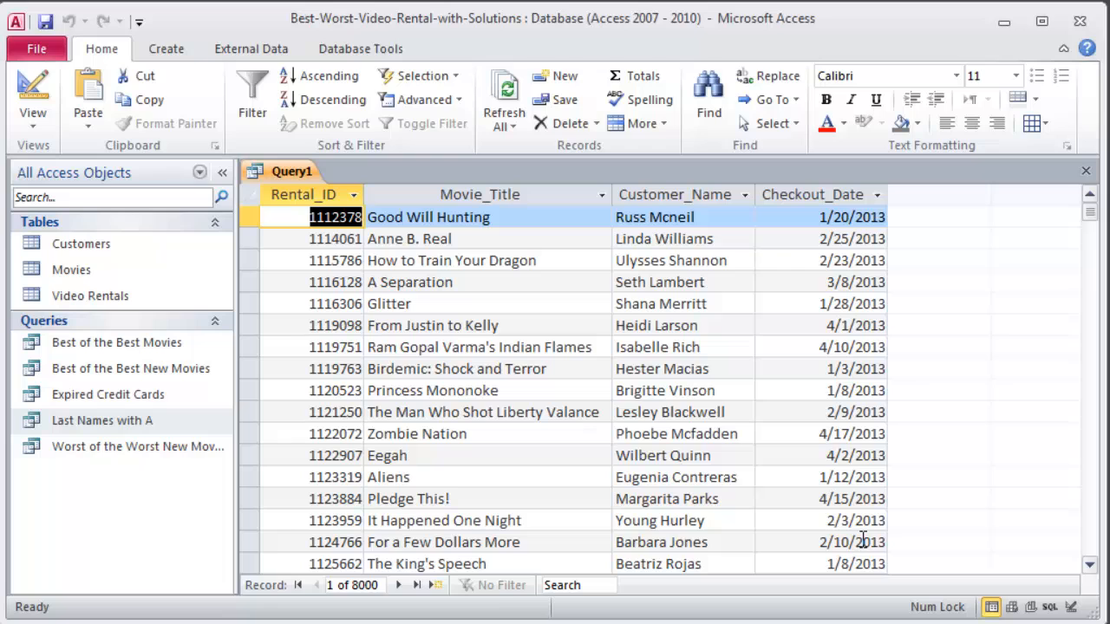
click(31, 95)
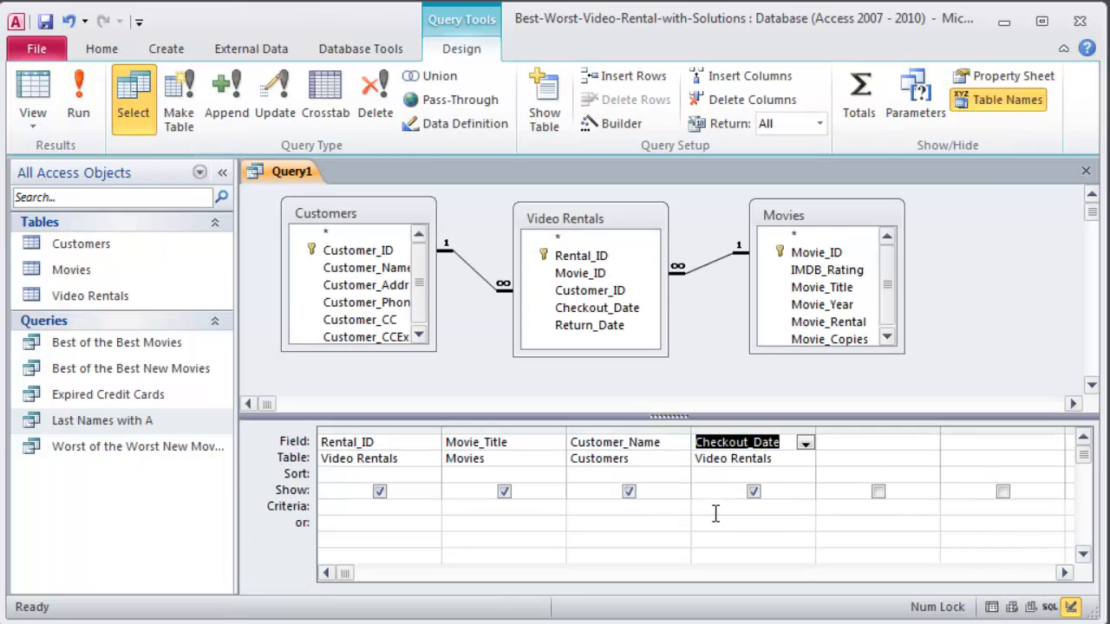
click(753, 491)
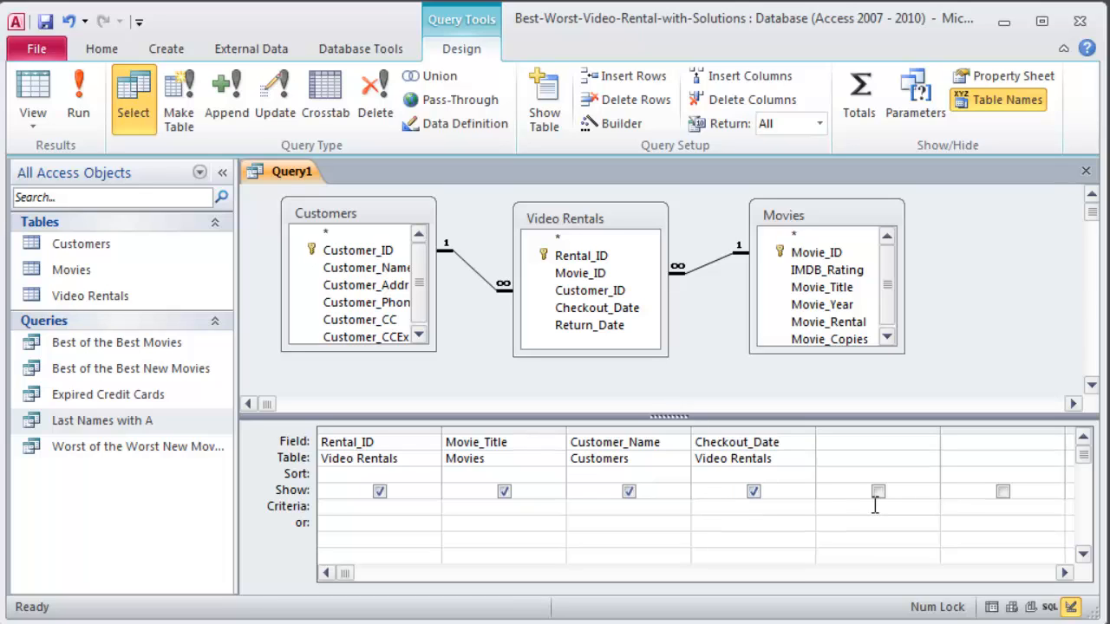
mouse_move(968, 217)
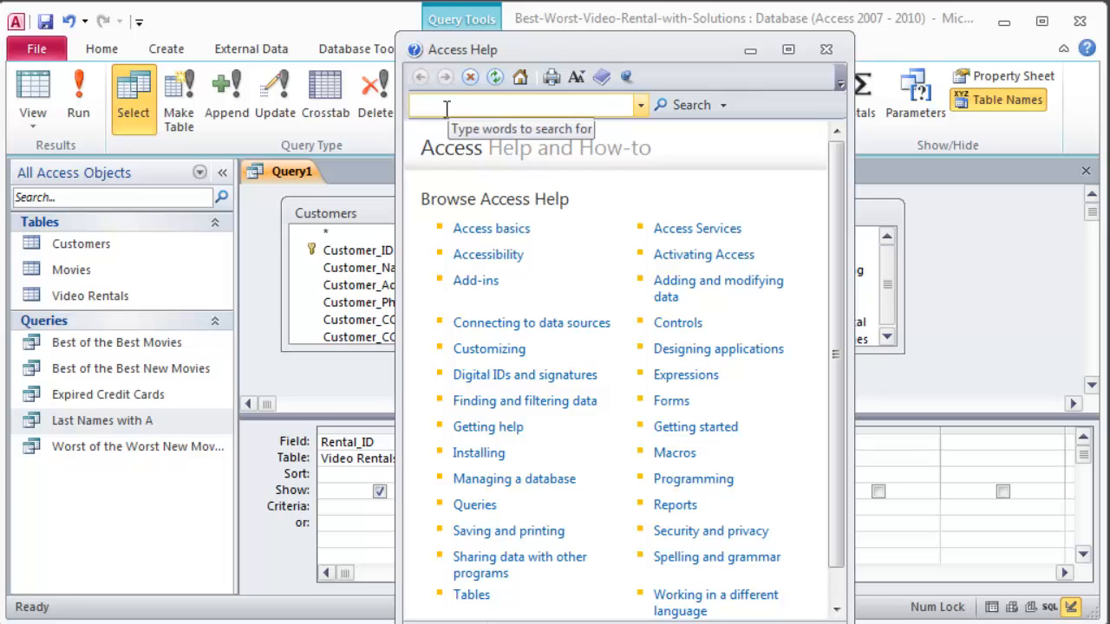
Search Access Help for 'query with dates' and then 'criteria dates' and browse the results
text(query with dates)
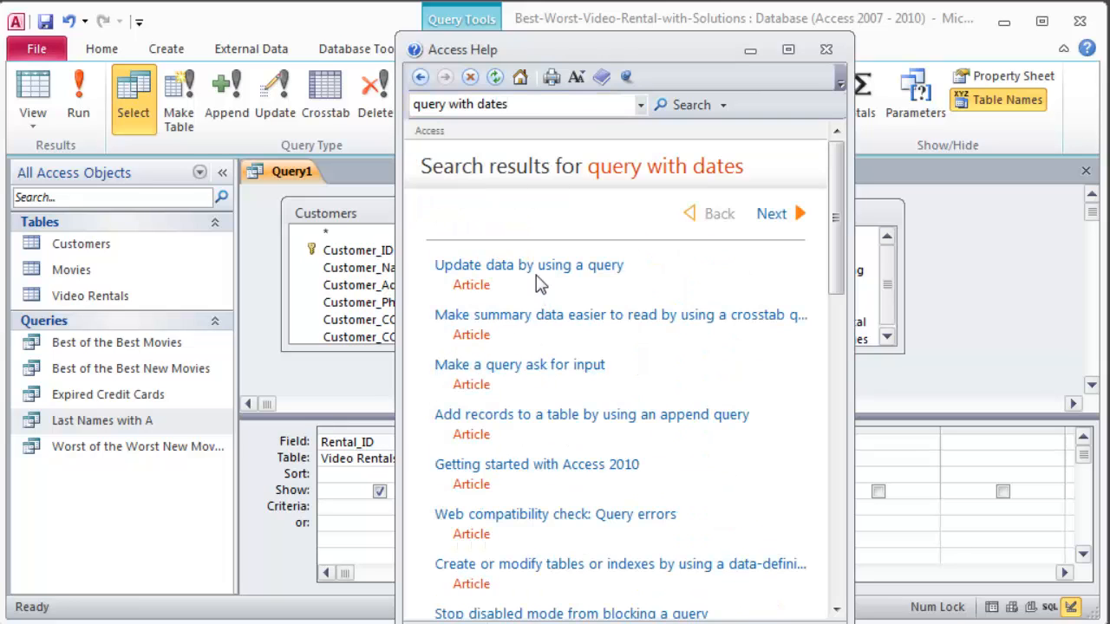
mouse_move(559, 336)
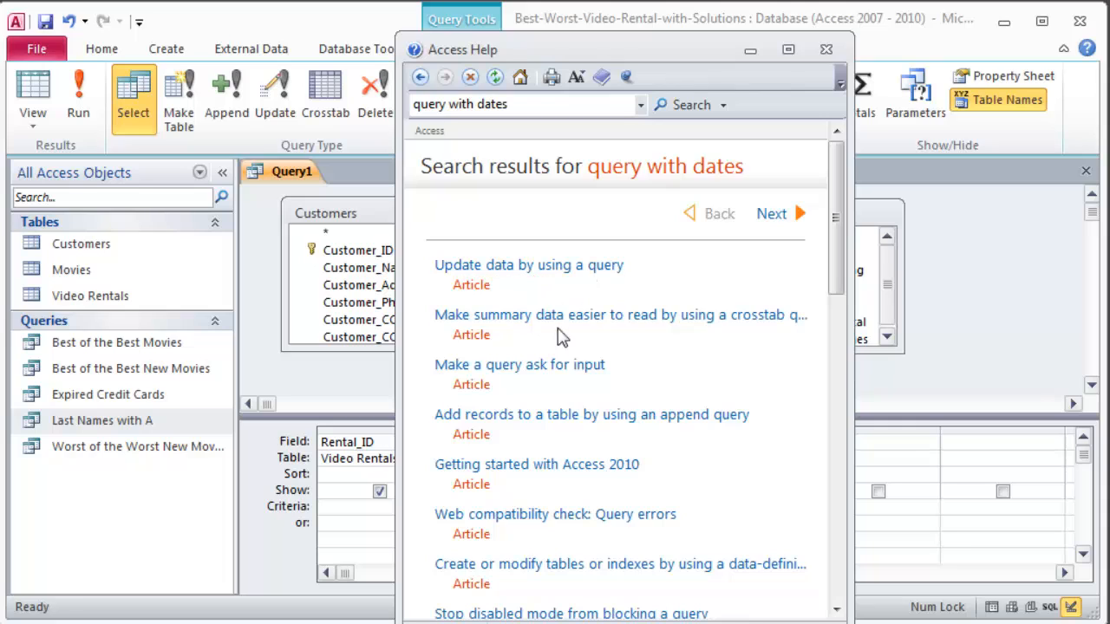
mouse_move(614, 415)
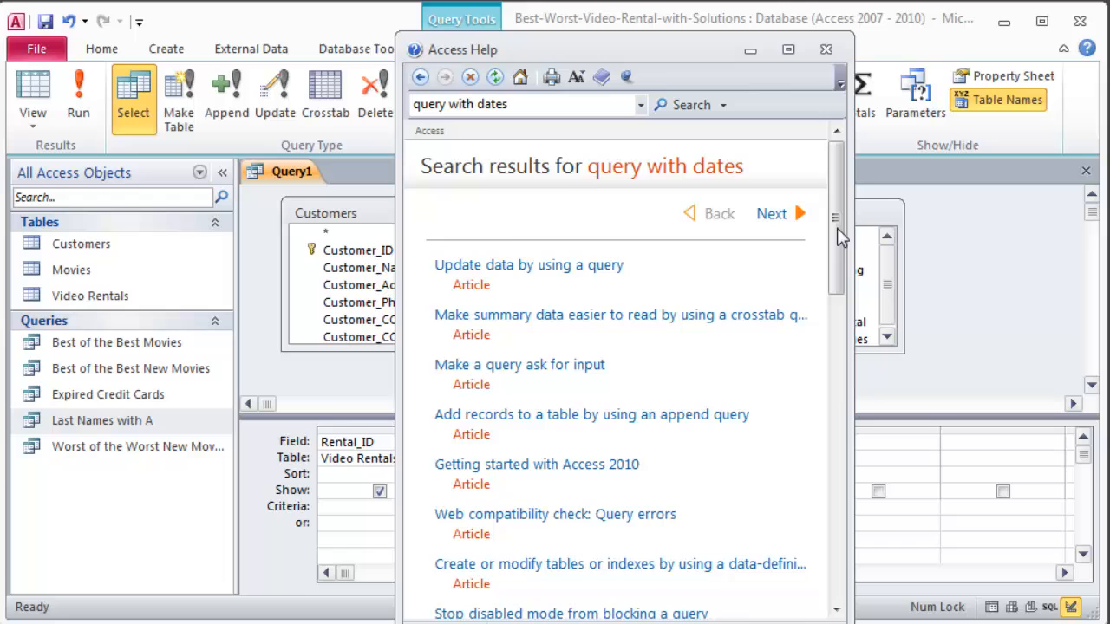
scroll(down, 3)
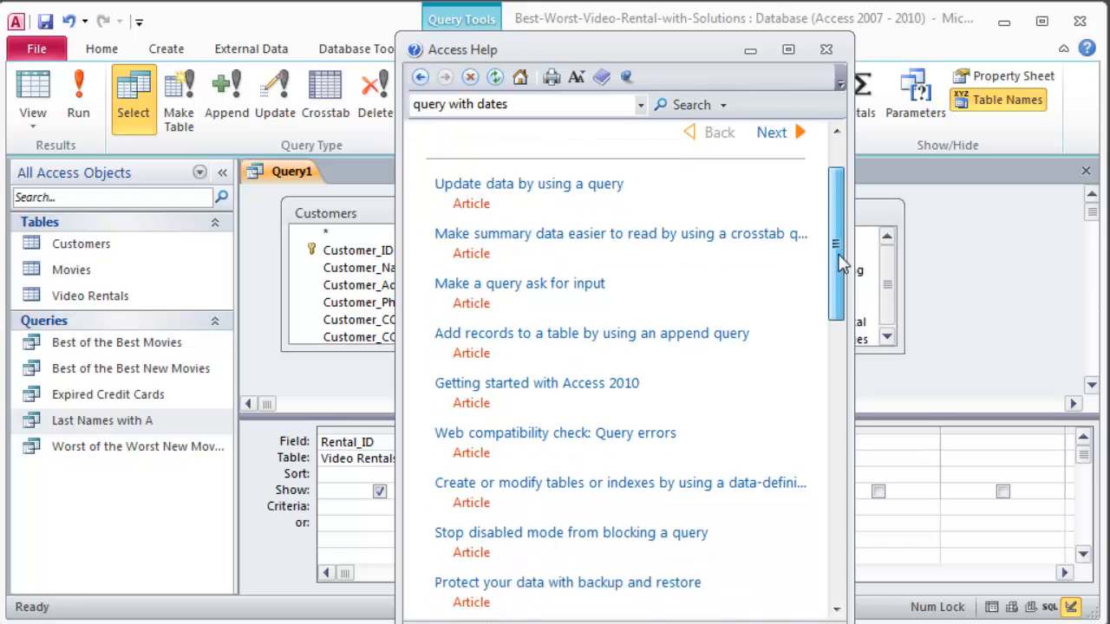
scroll(down, 3)
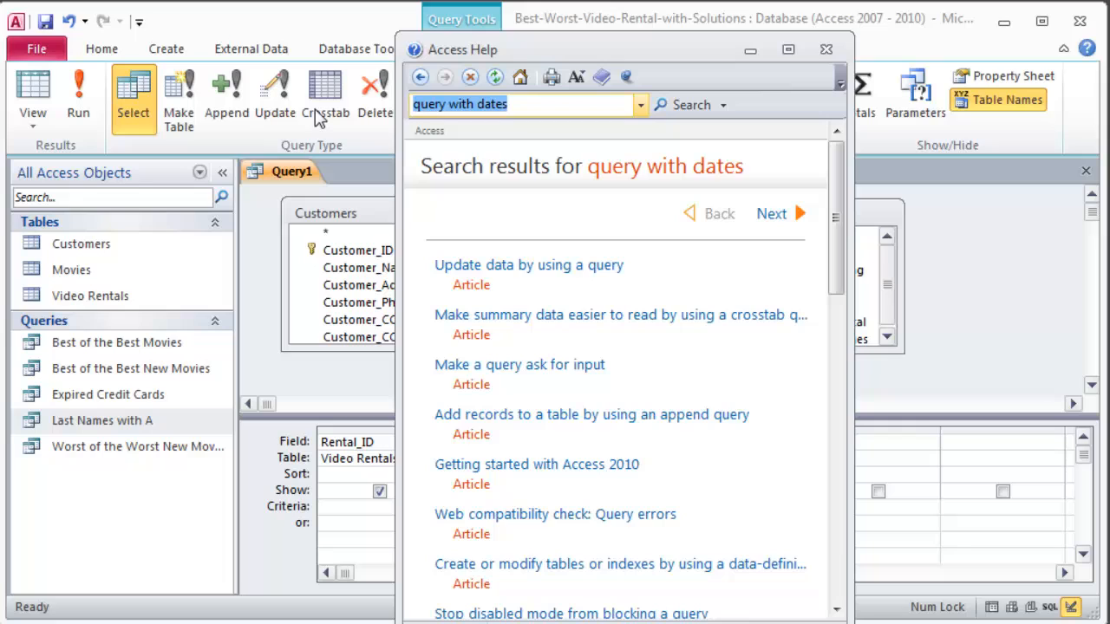
text(cr)
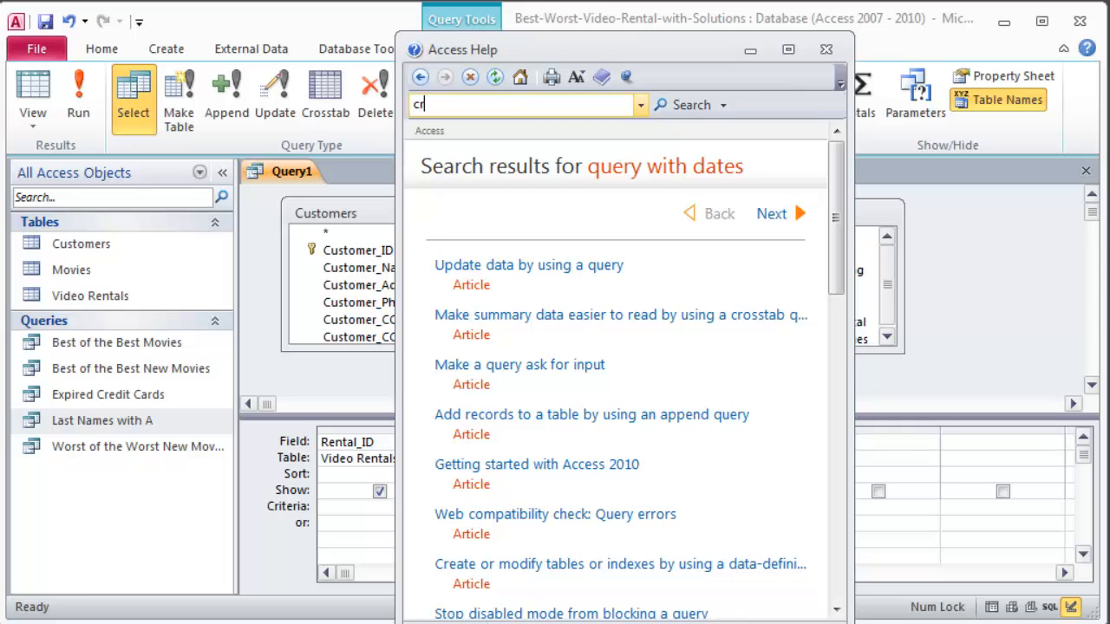
text(criteria dates)
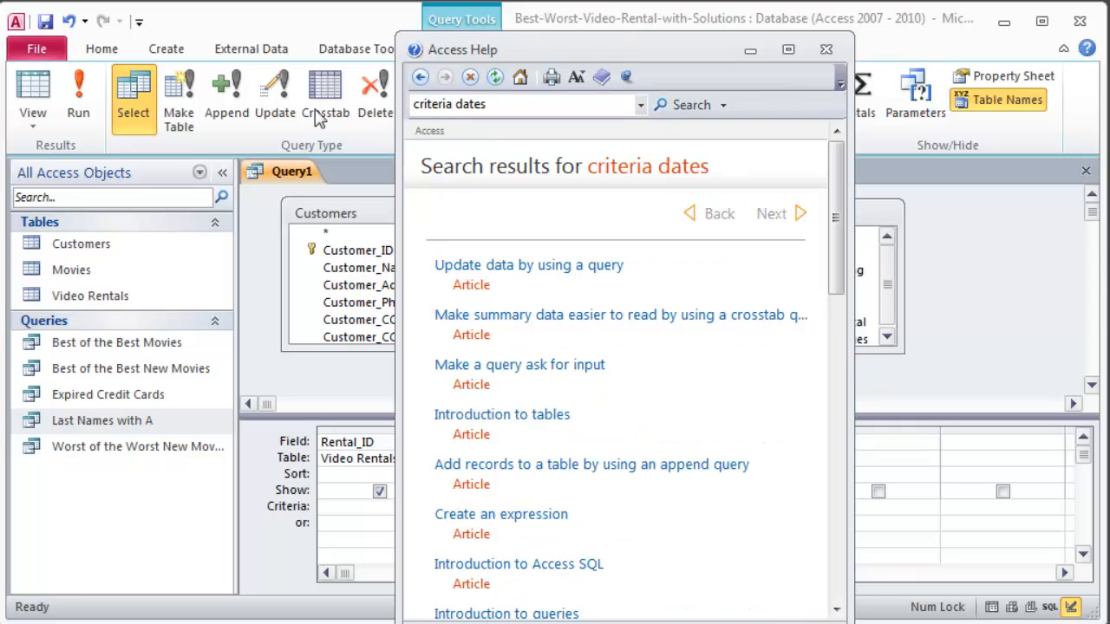
mouse_move(597, 321)
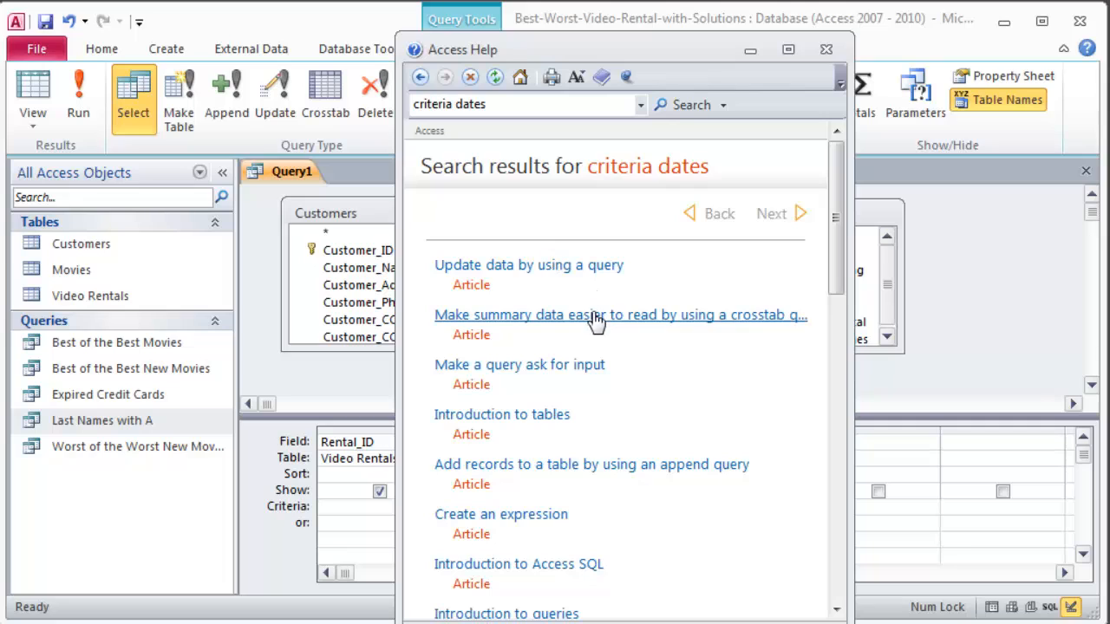
mouse_move(649, 336)
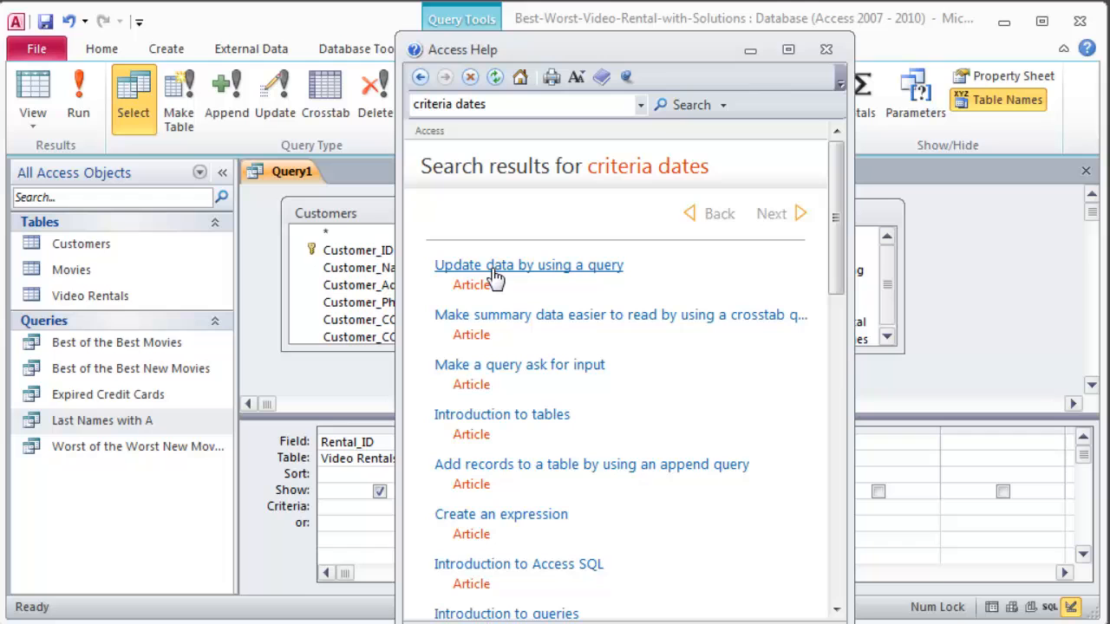
mouse_move(512, 458)
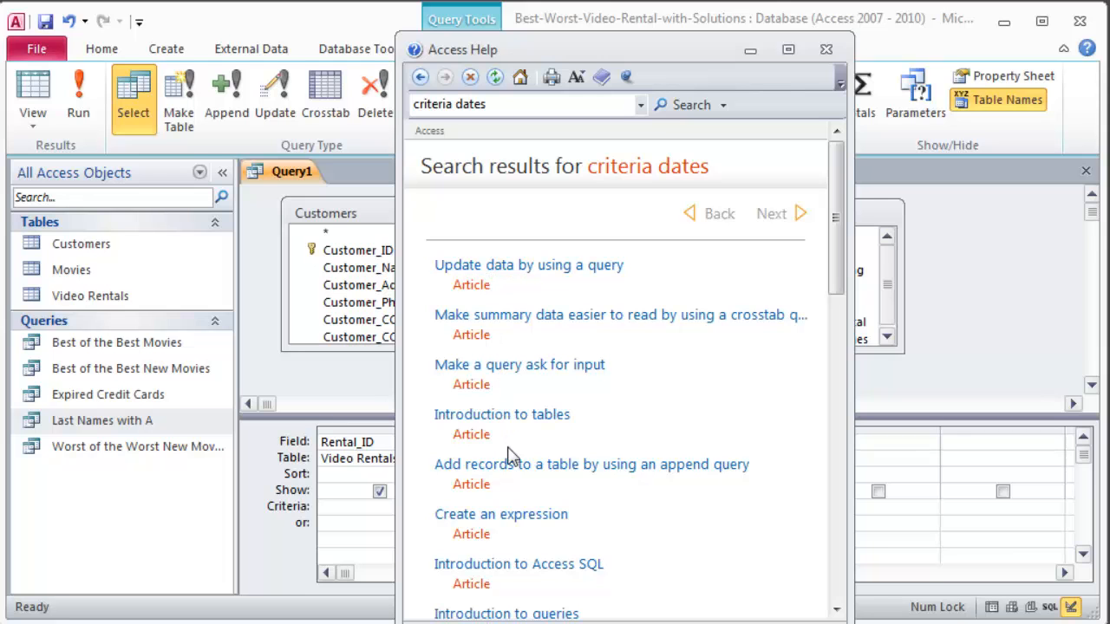
click(825, 49)
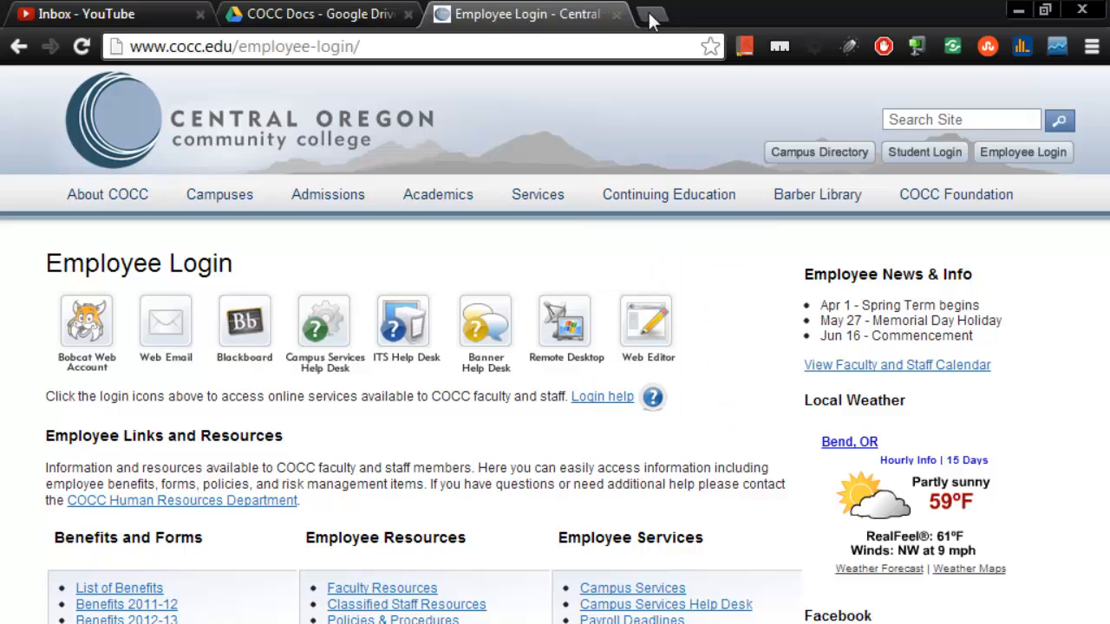
Search Google for 'access query dates' from a new Chrome tab
click(680, 14)
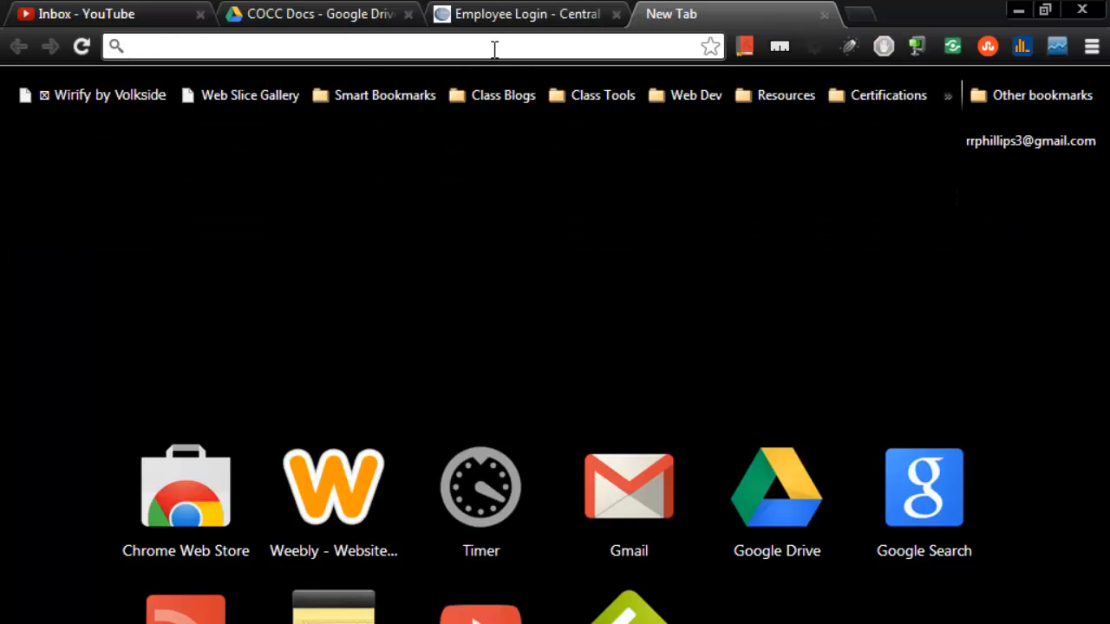
text(access)
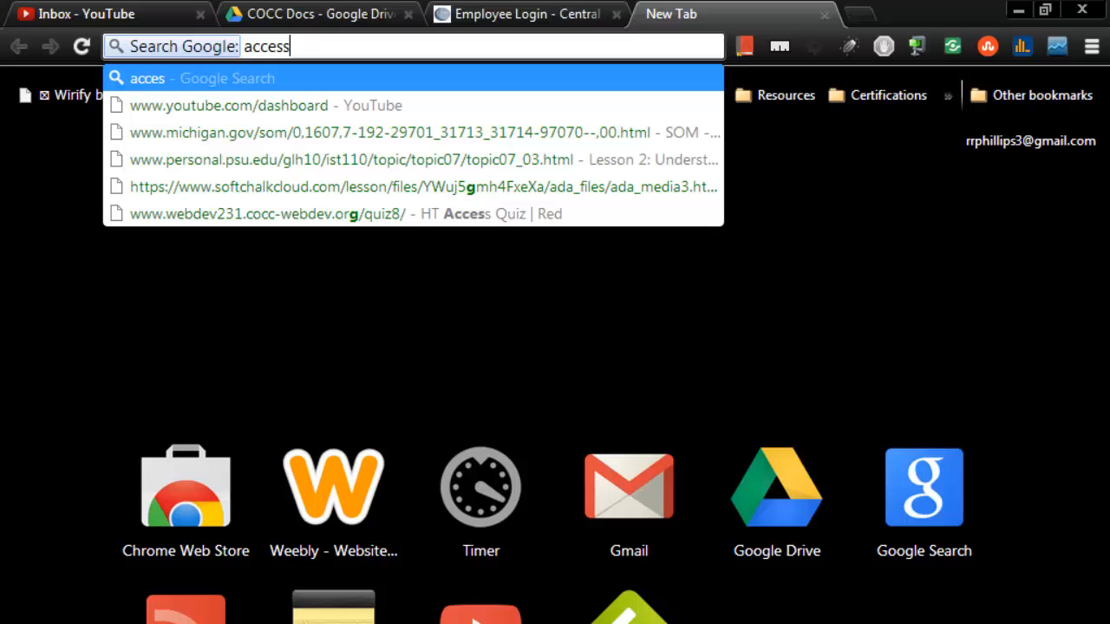
text(access query dates)
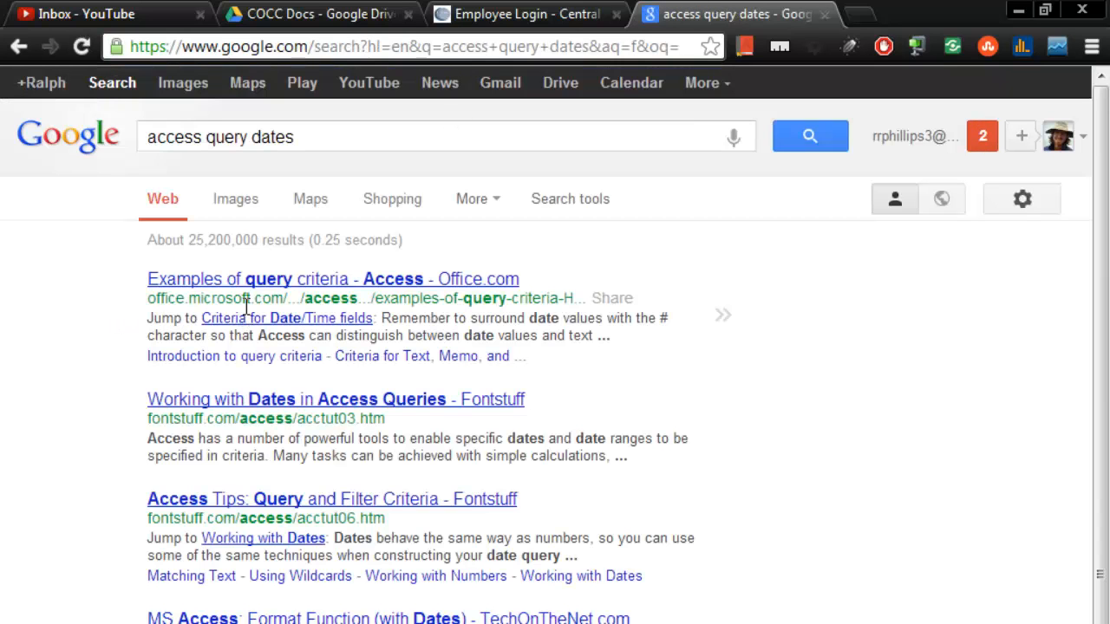
mouse_move(302, 415)
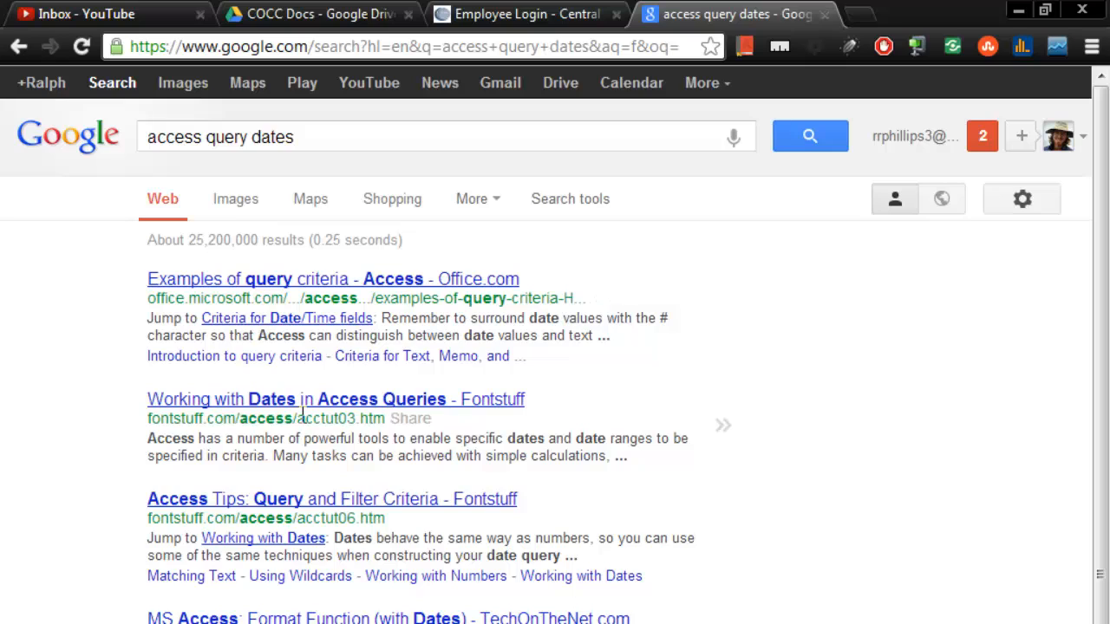
mouse_move(345, 408)
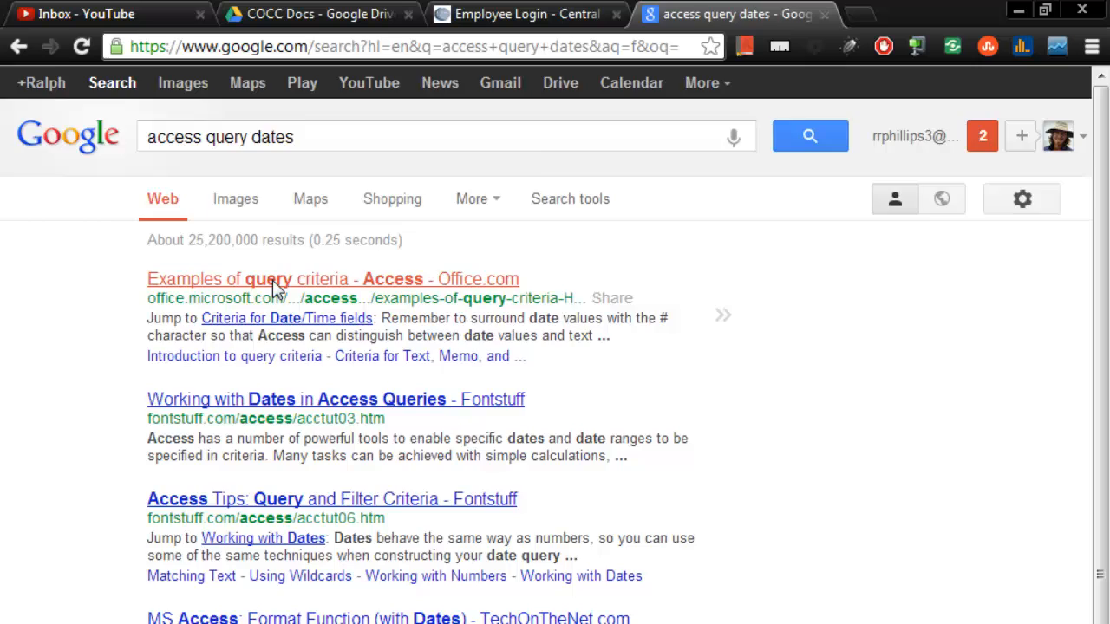
Read the Office.com 'Examples of query criteria' article down to its Date/Time criteria table
click(333, 278)
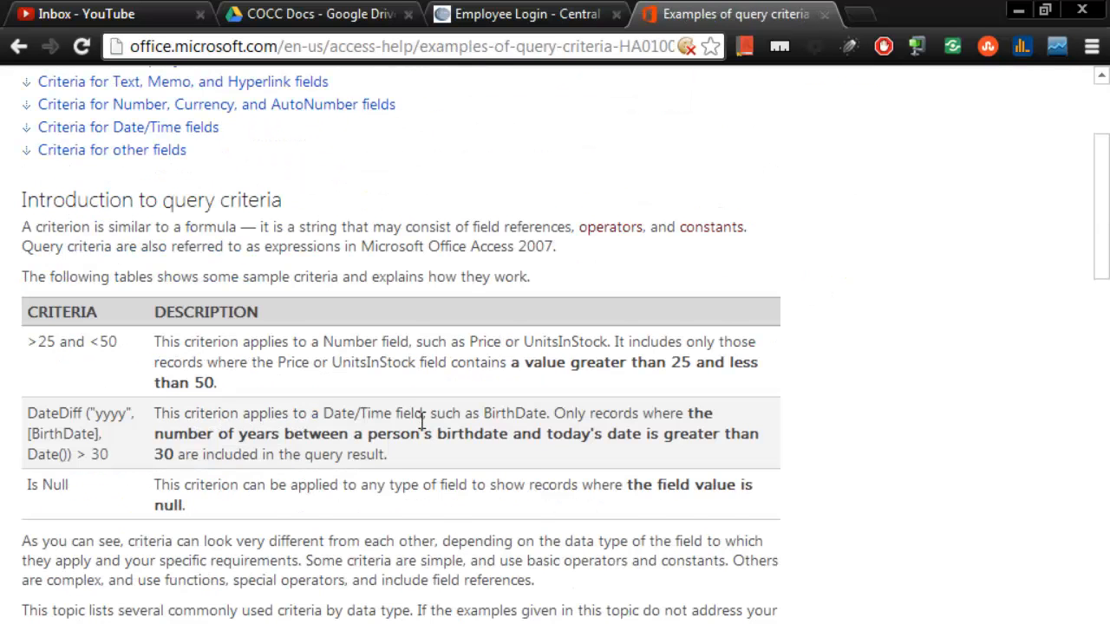
scroll(down, 3)
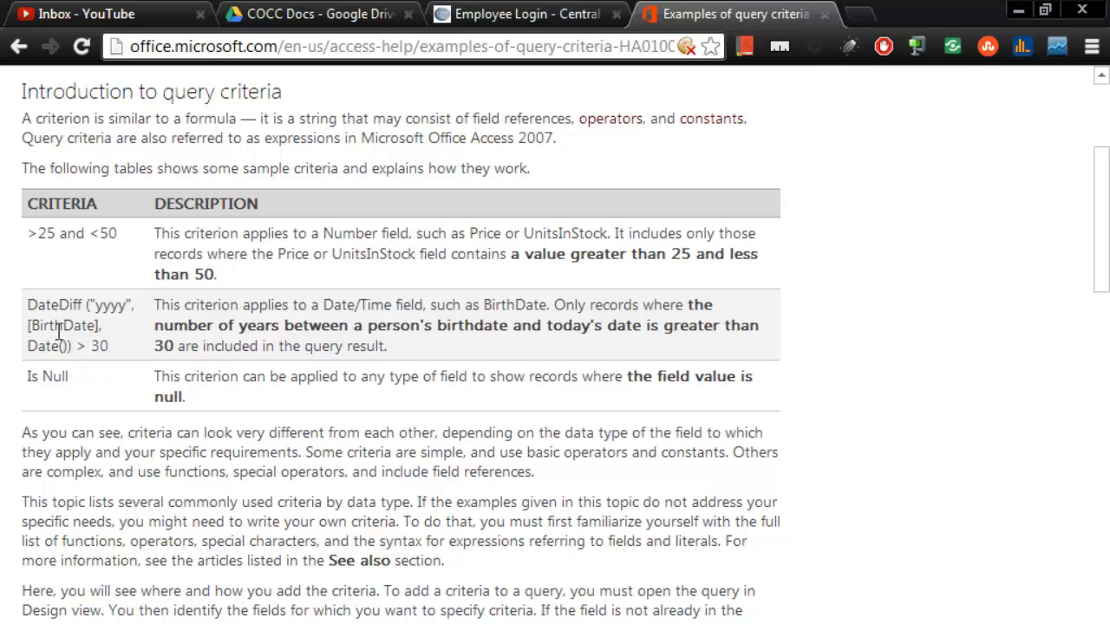
scroll(down, 3)
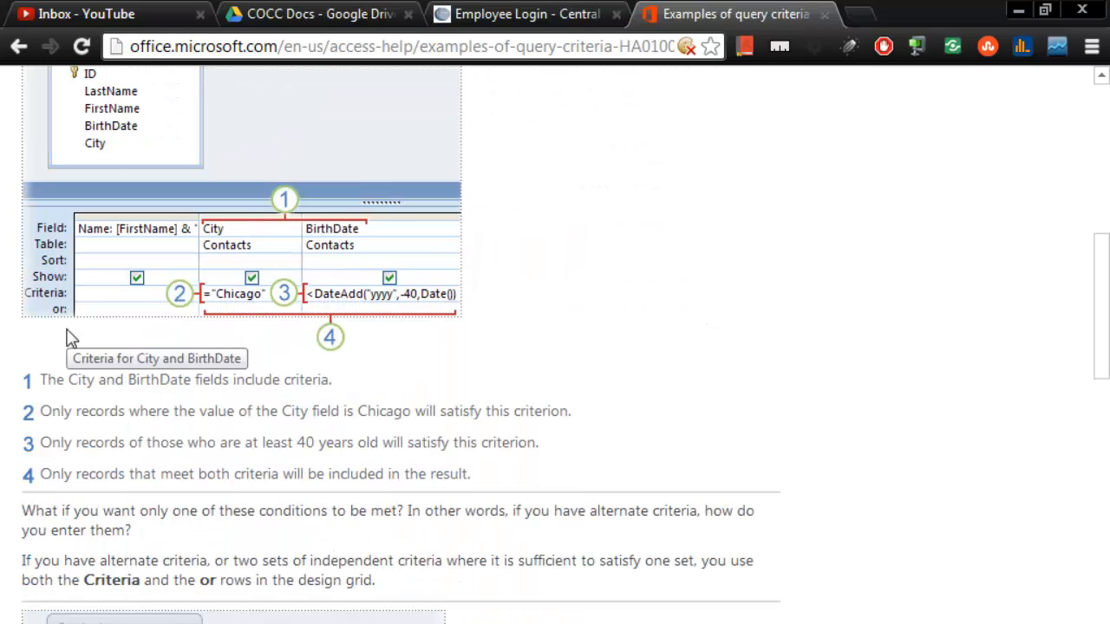
scroll(down, 3)
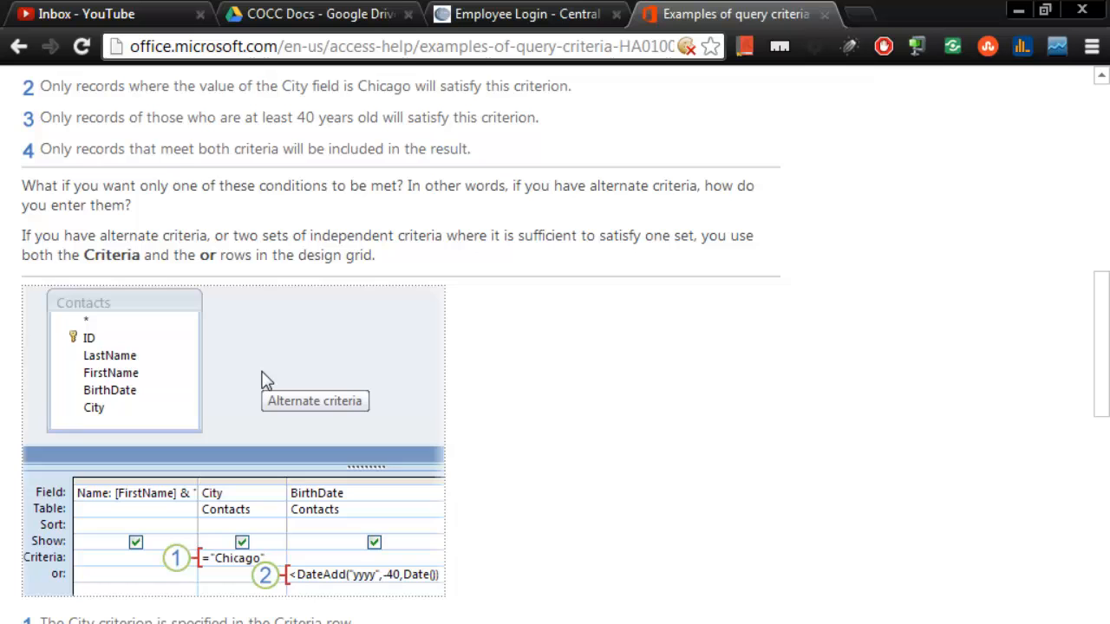
scroll(down, 3)
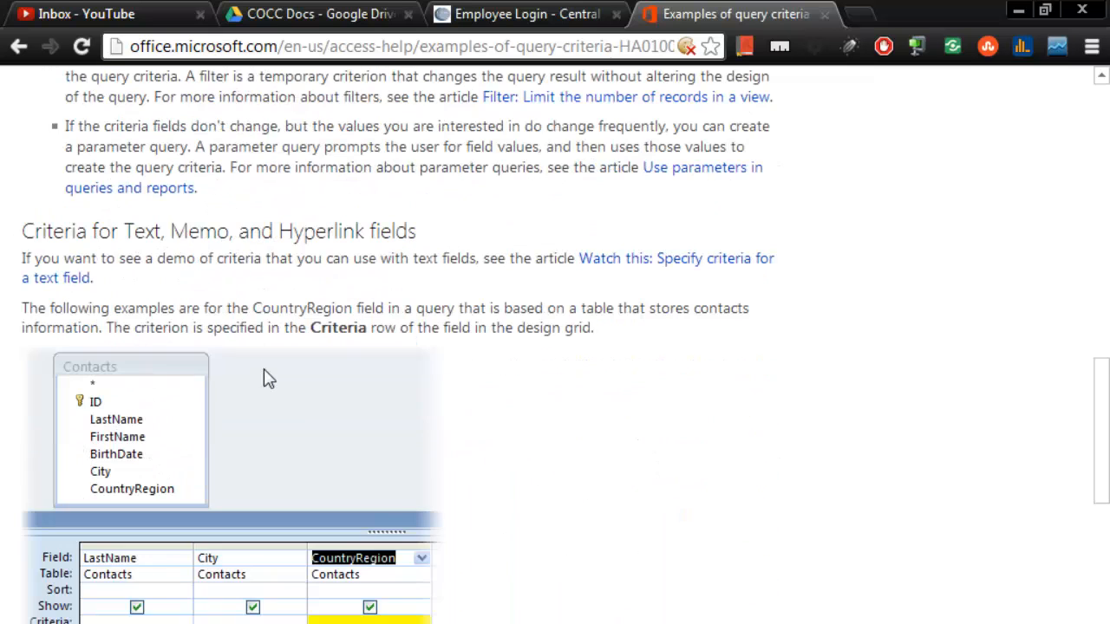
scroll(down, 3)
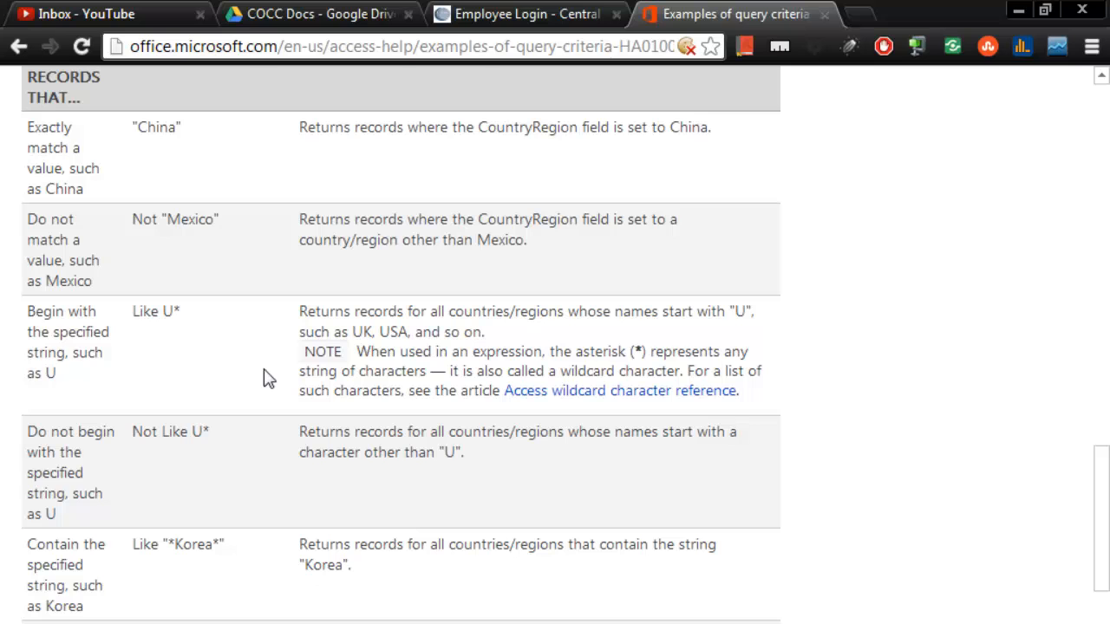
scroll(down, 3)
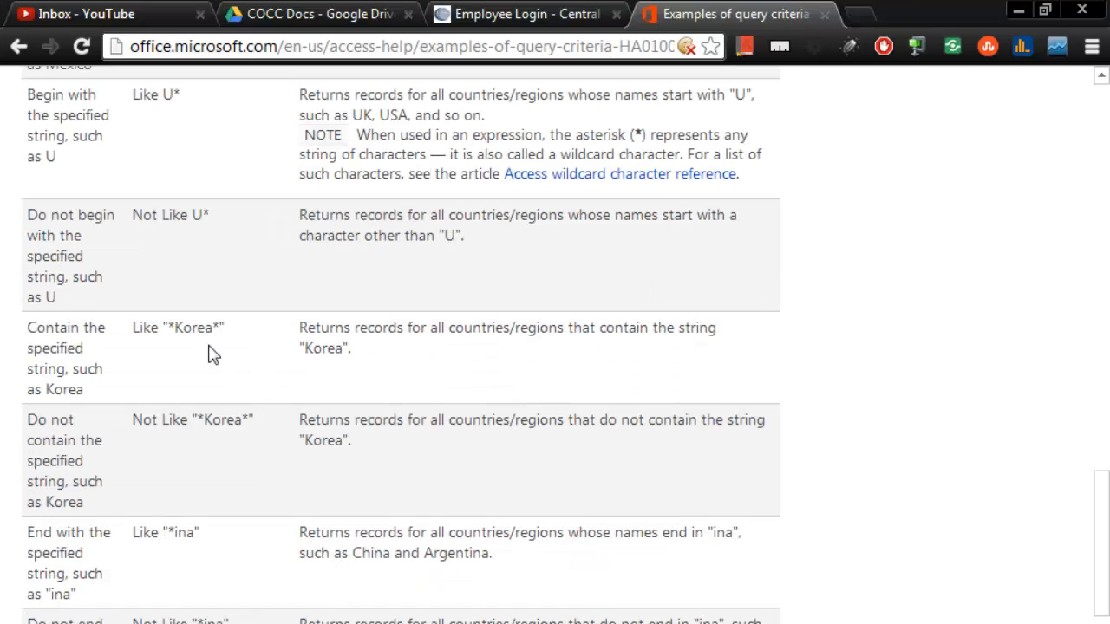
scroll(down, 3)
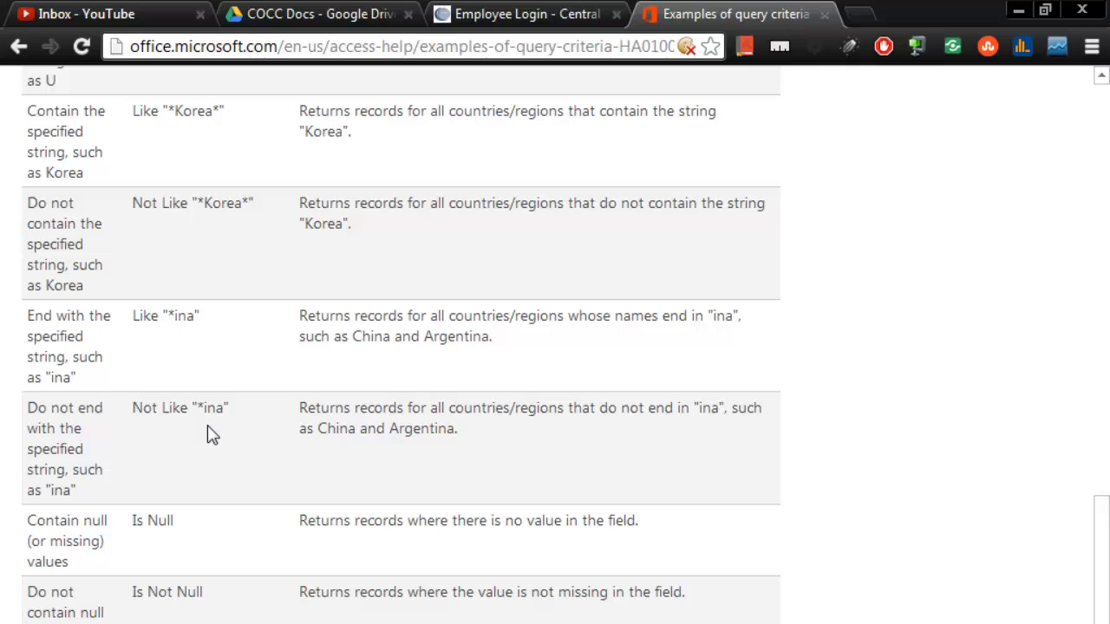
scroll(down, 3)
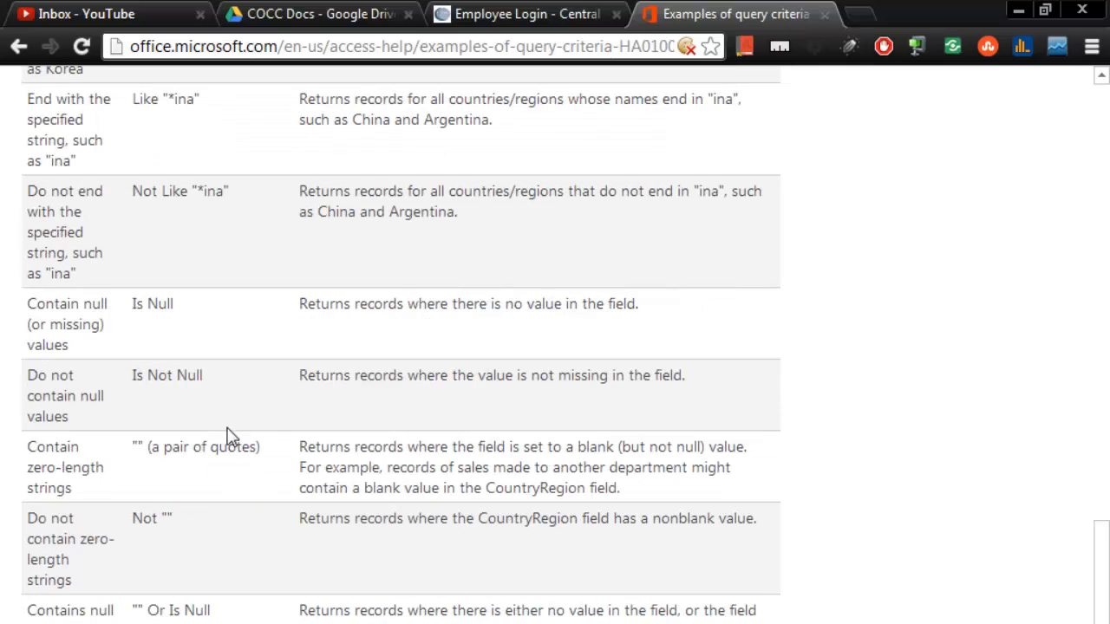
scroll(down, 3)
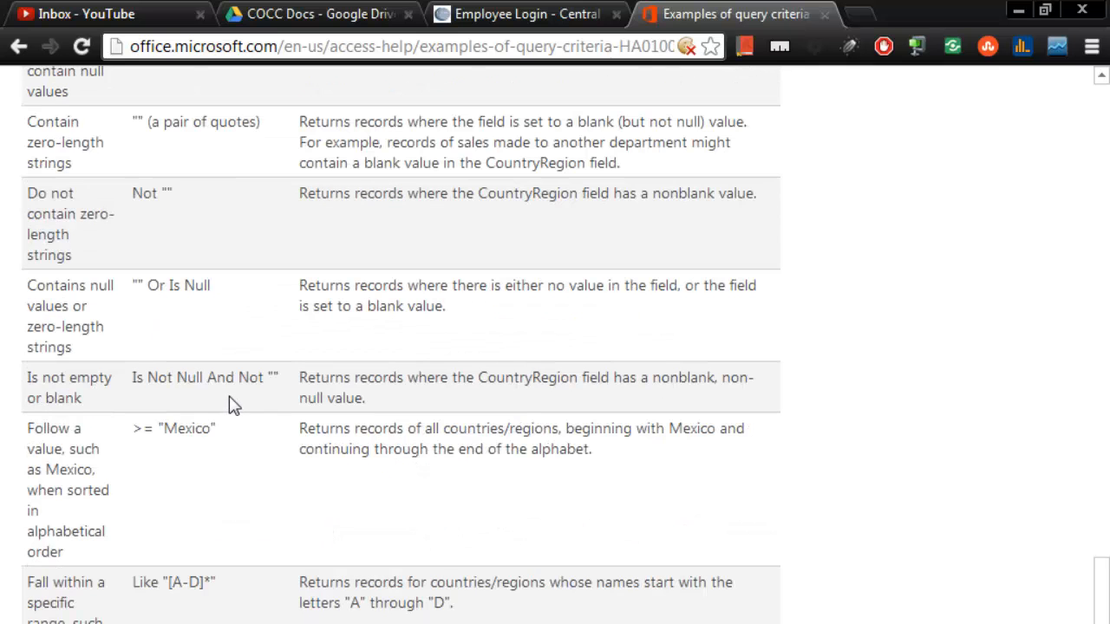
scroll(down, 3)
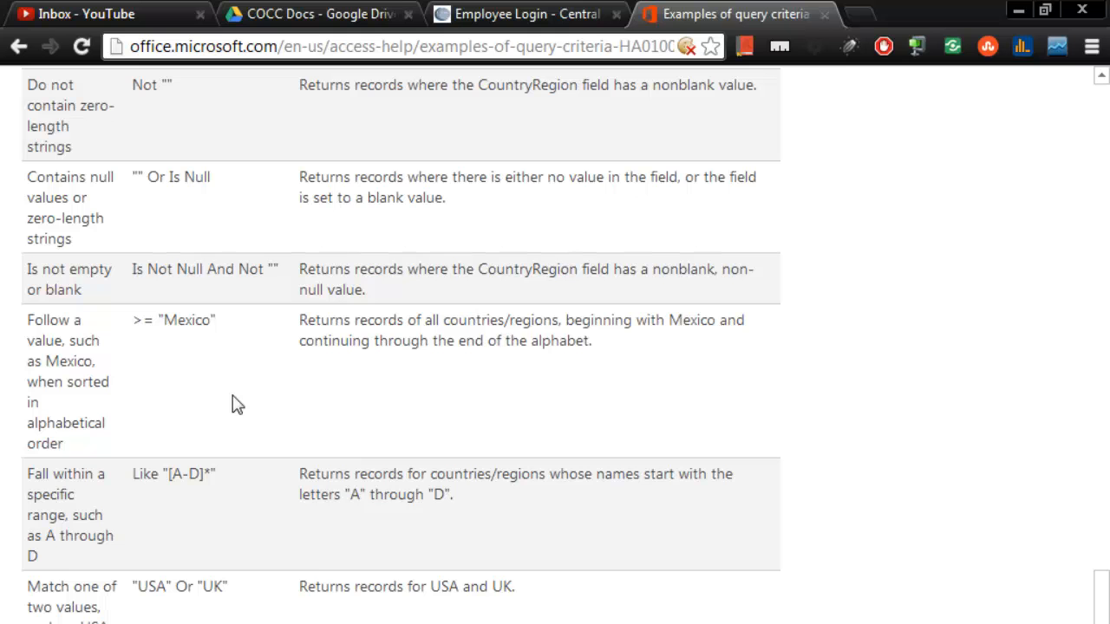
scroll(down, 3)
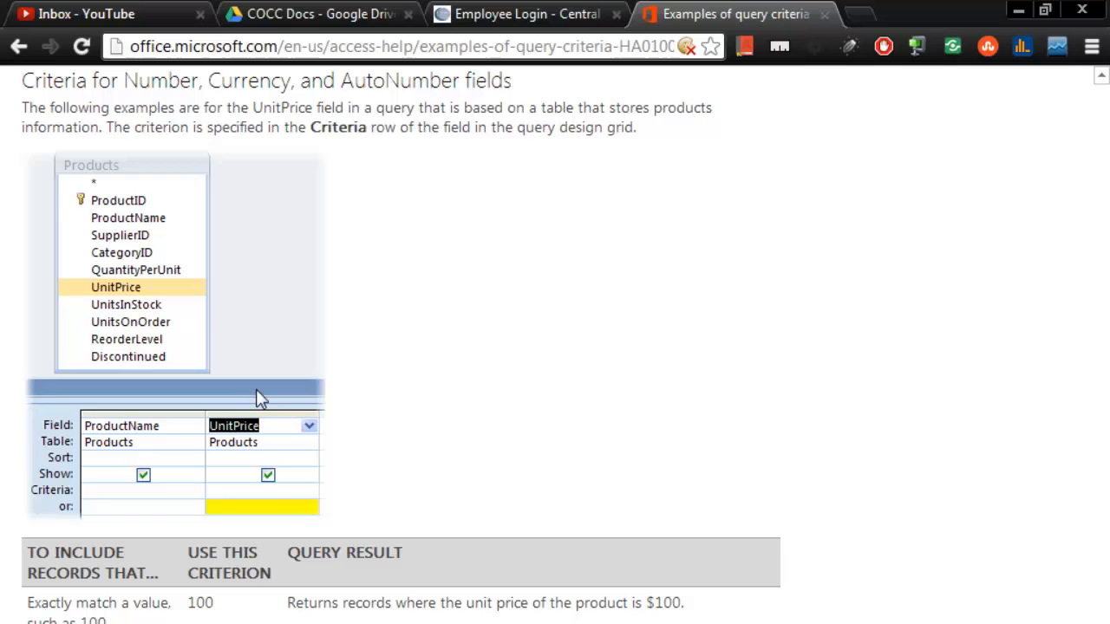
scroll(down, 3)
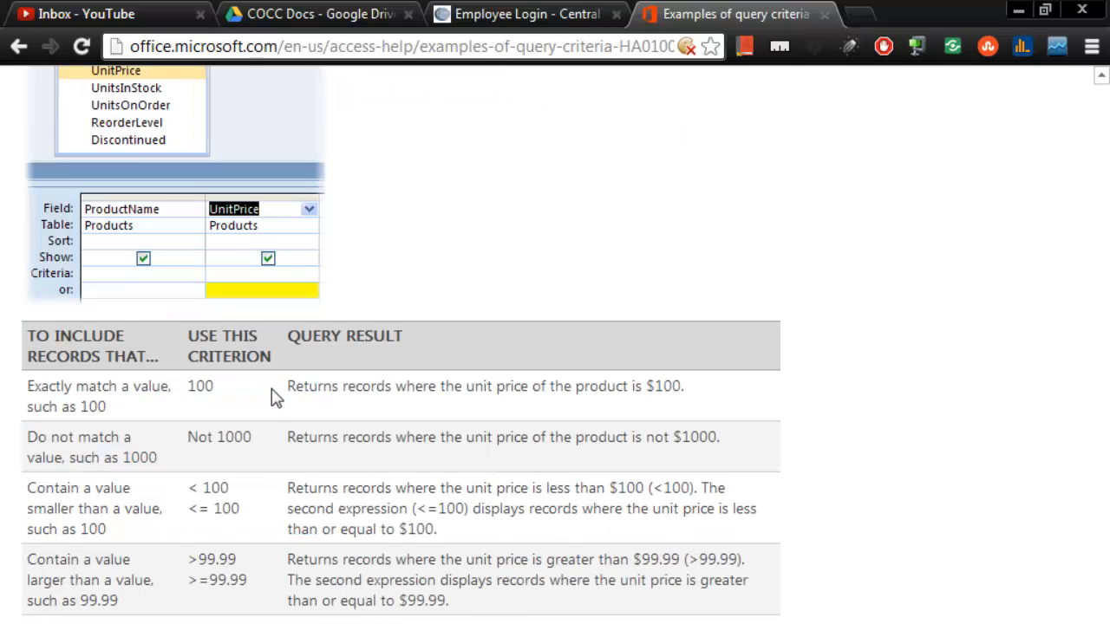
scroll(down, 3)
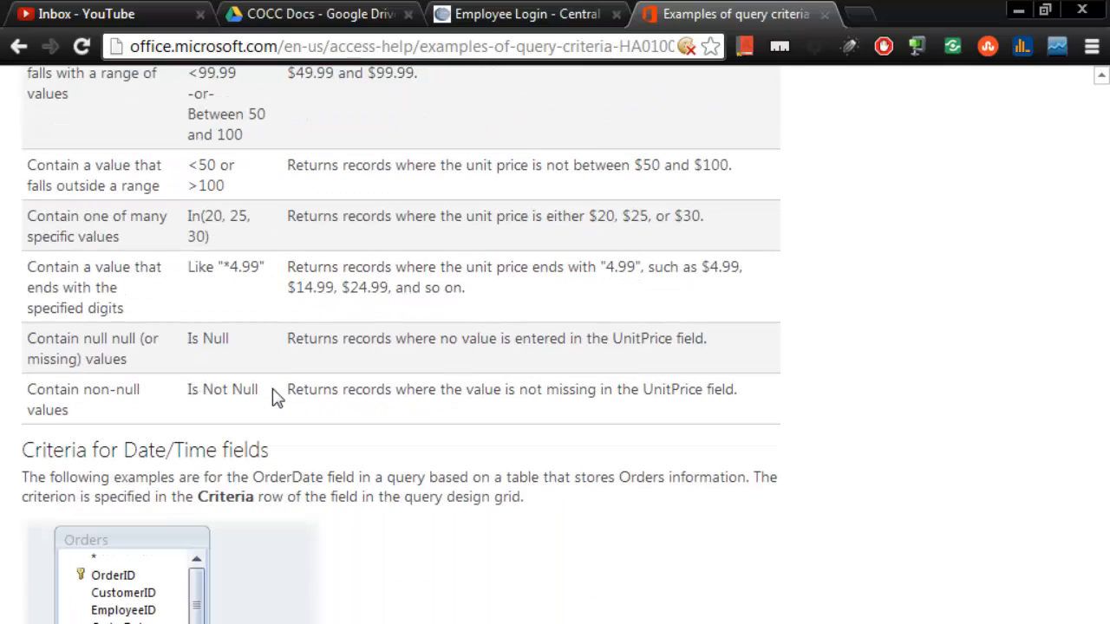
mouse_move(416, 142)
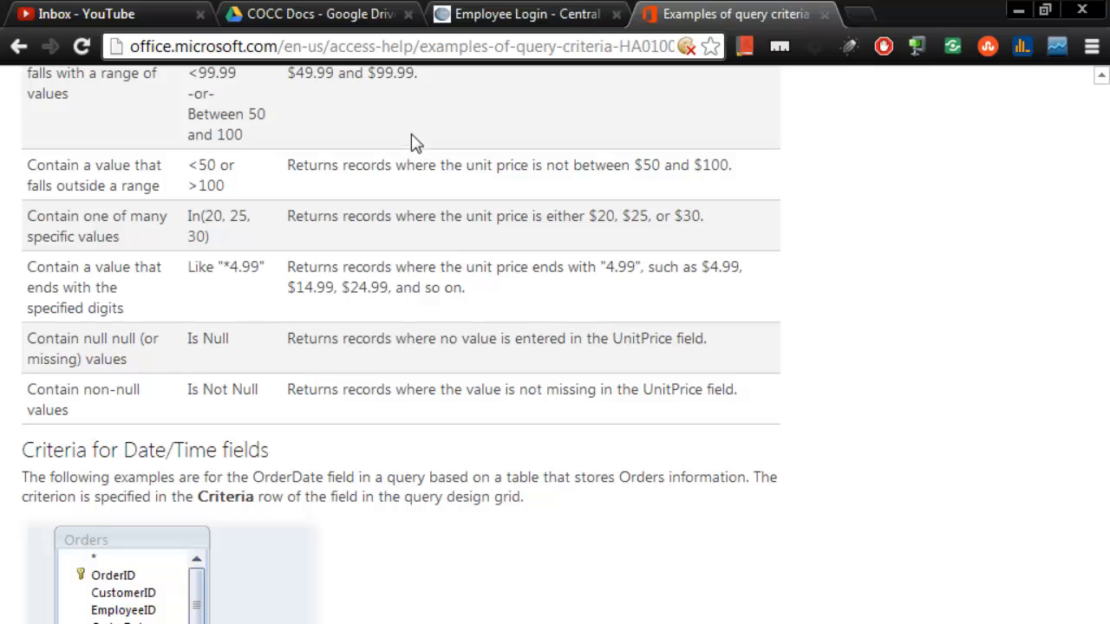
scroll(down, 3)
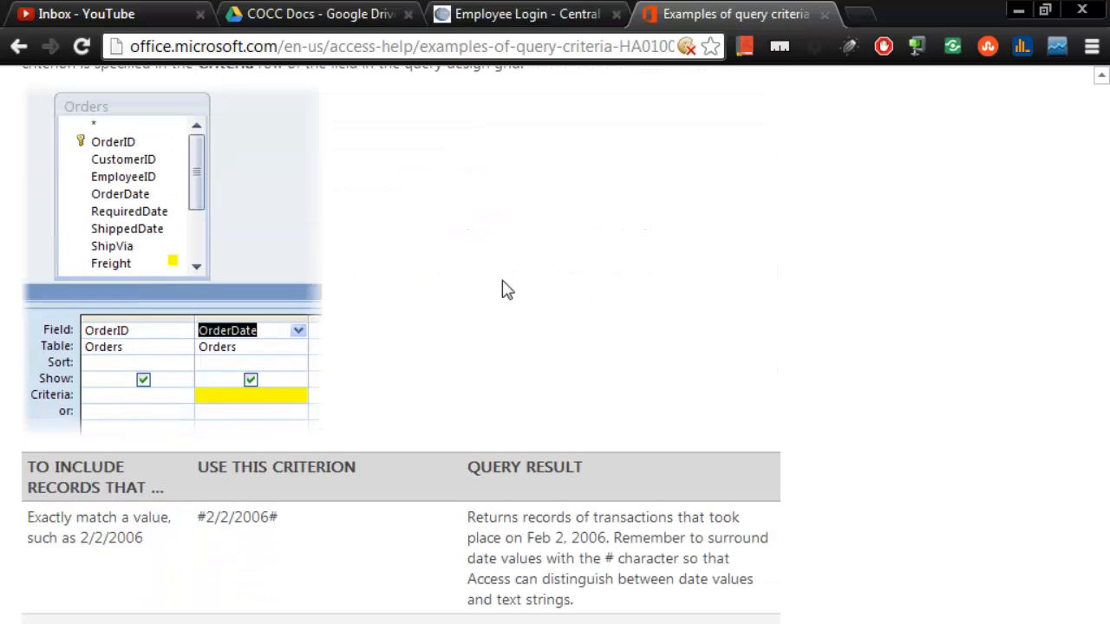
scroll(down, 3)
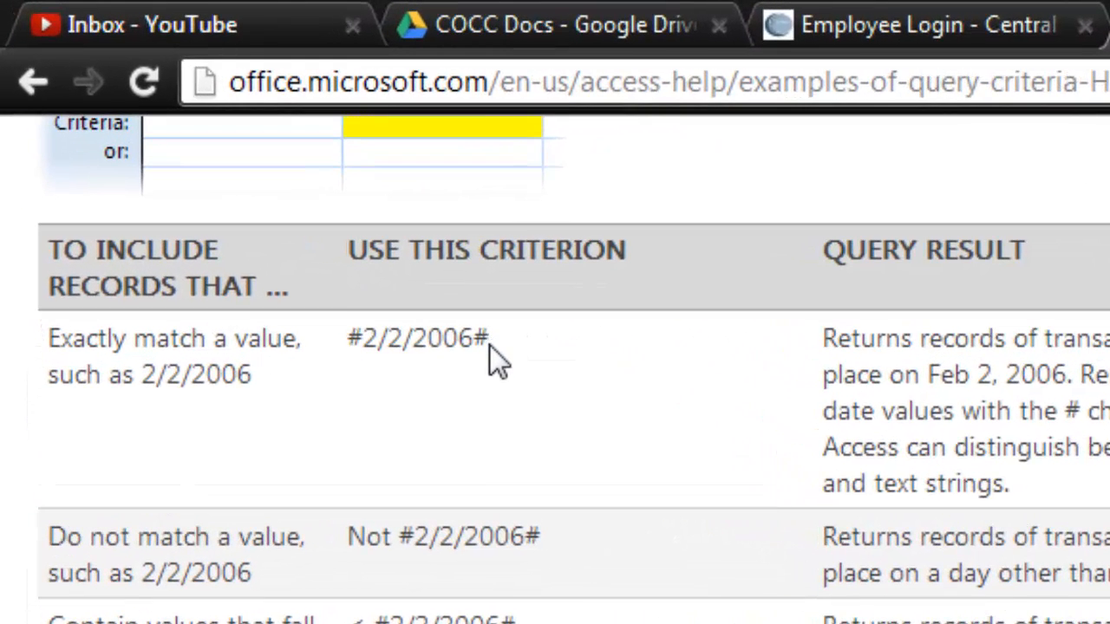
scroll(down, 3)
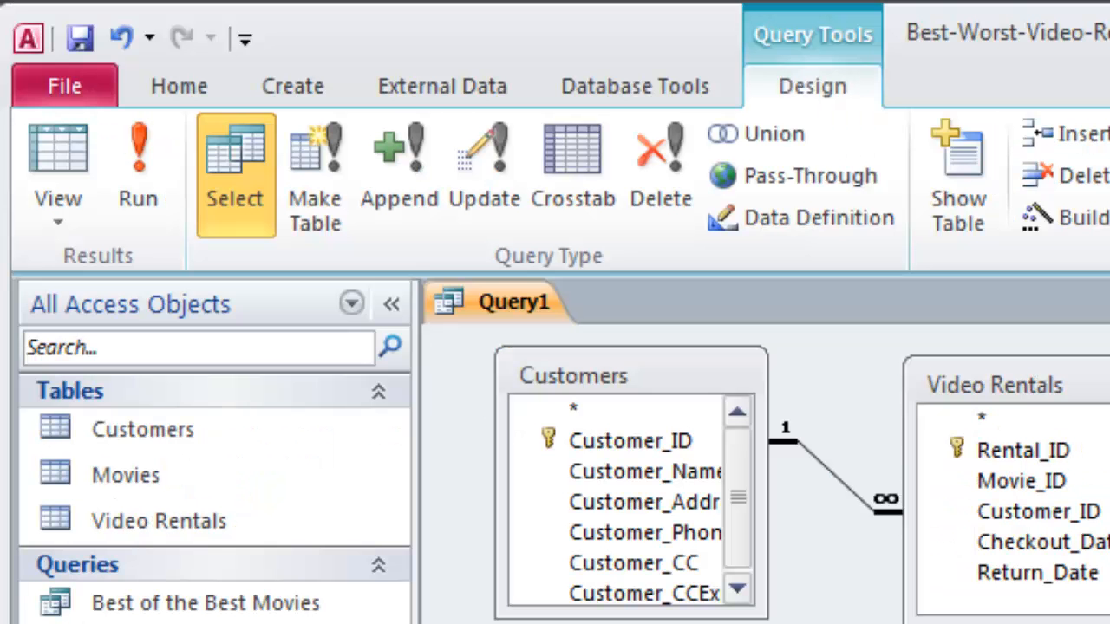
Enter the lower bound >=#1/1/13# in the Checkout_Date Criteria row
scroll(down, 3)
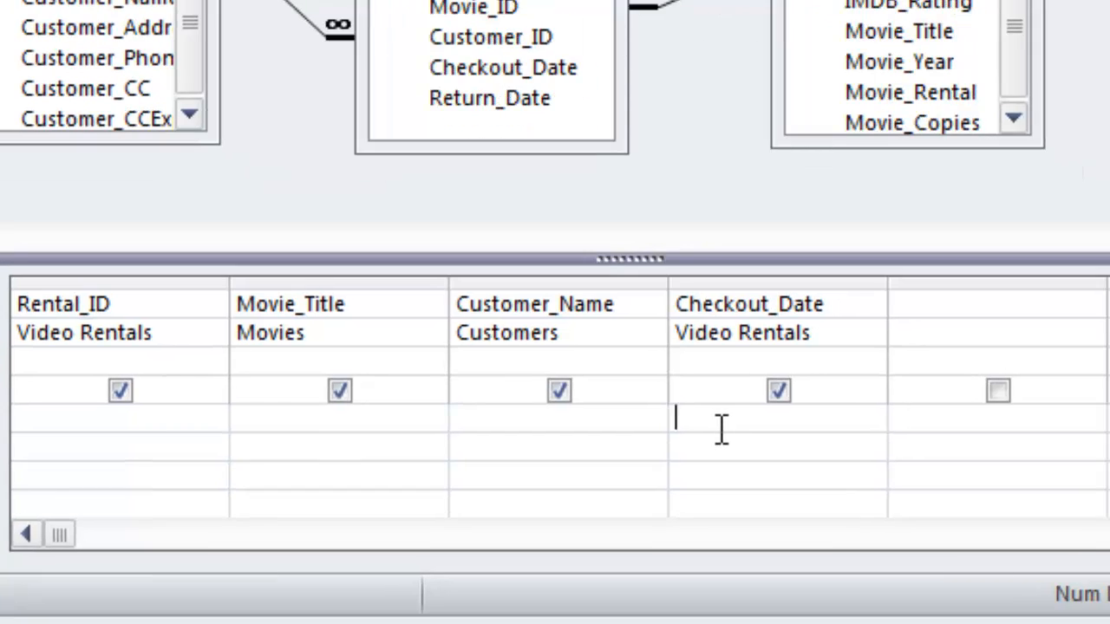
text(>)
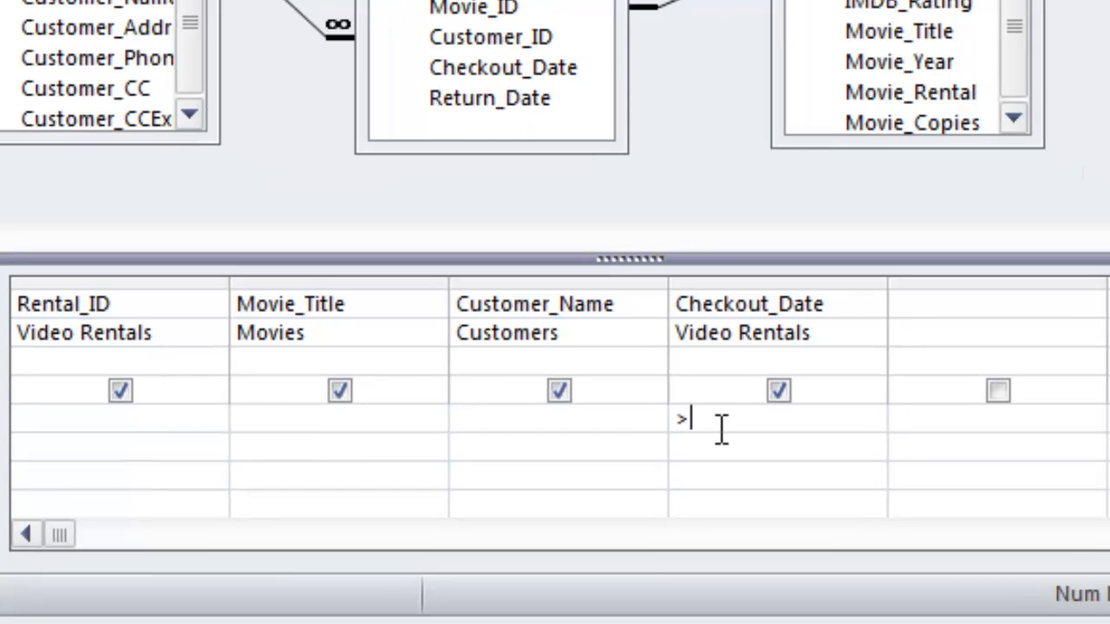
text(=)
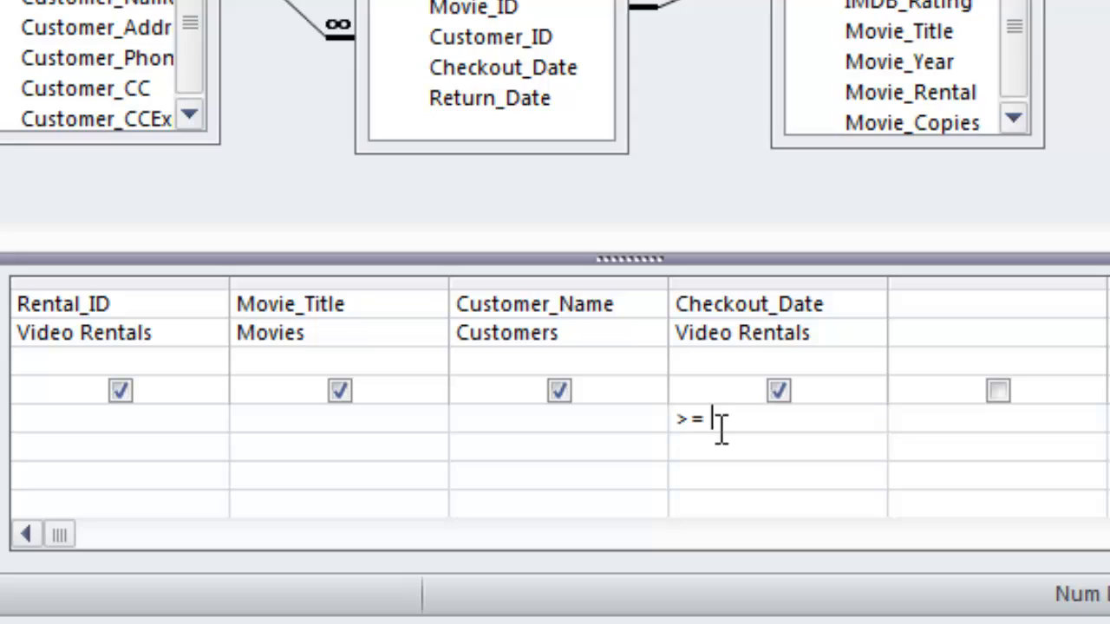
text(%)
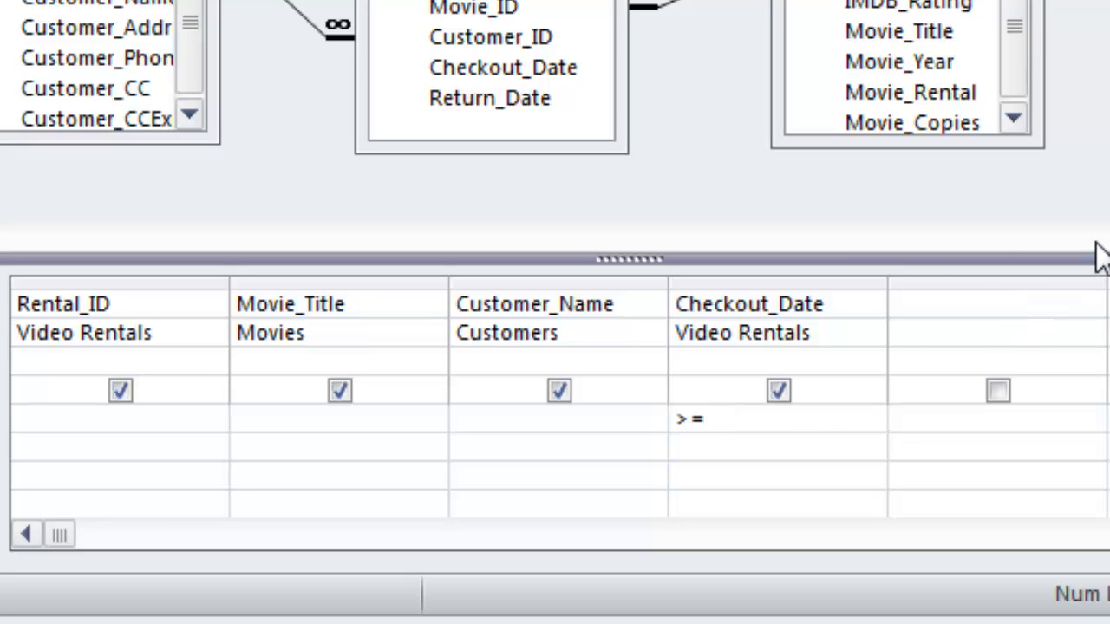
text(#)
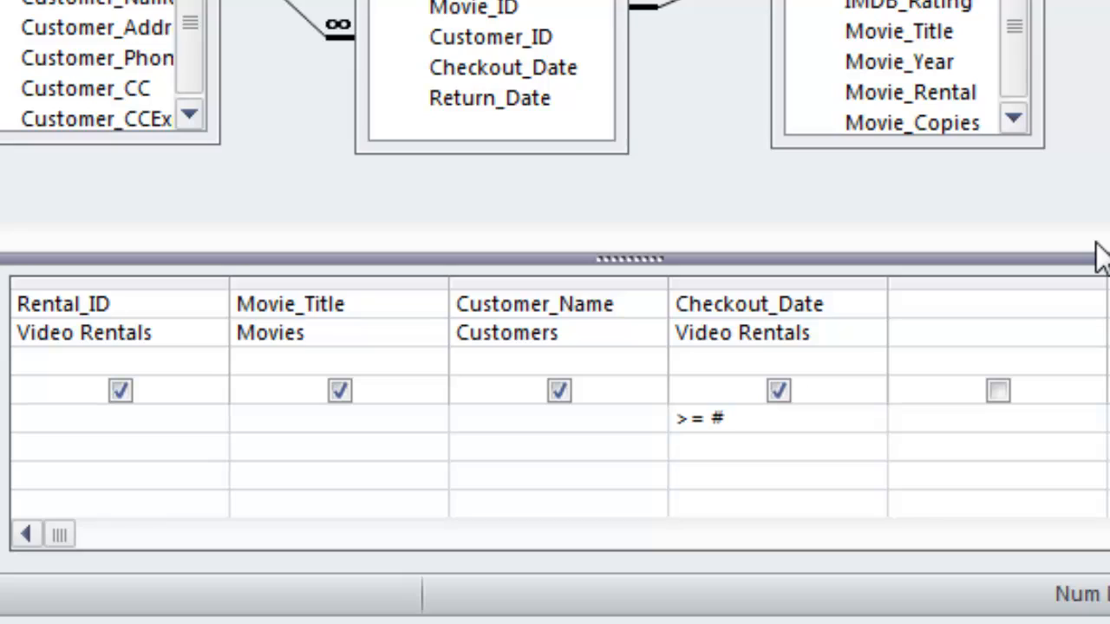
text(1/1/)
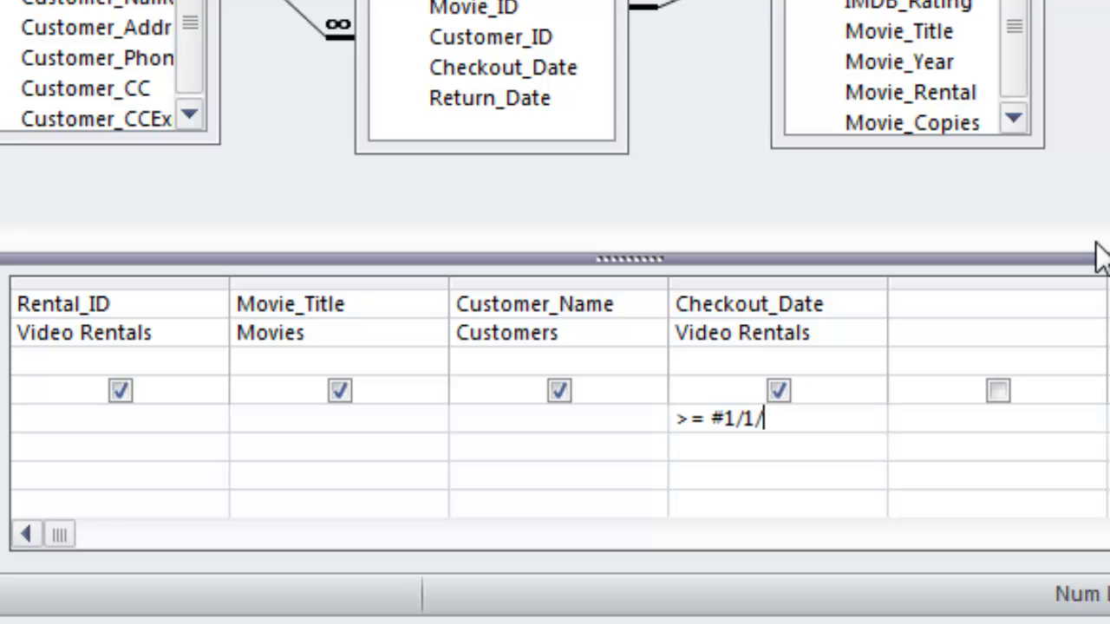
text(13)
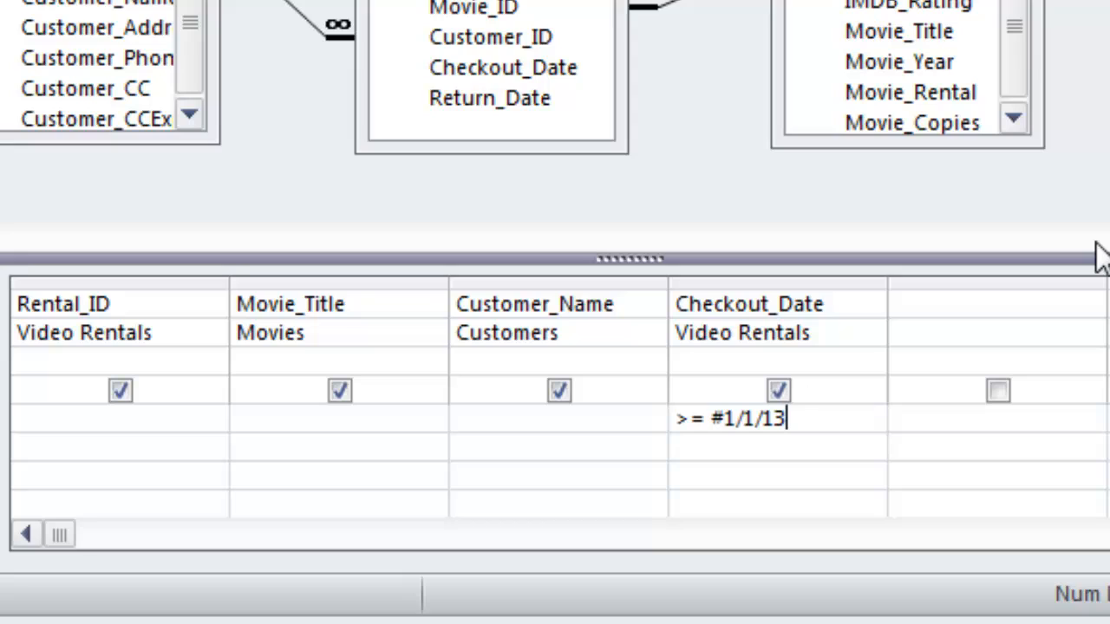
text(#)
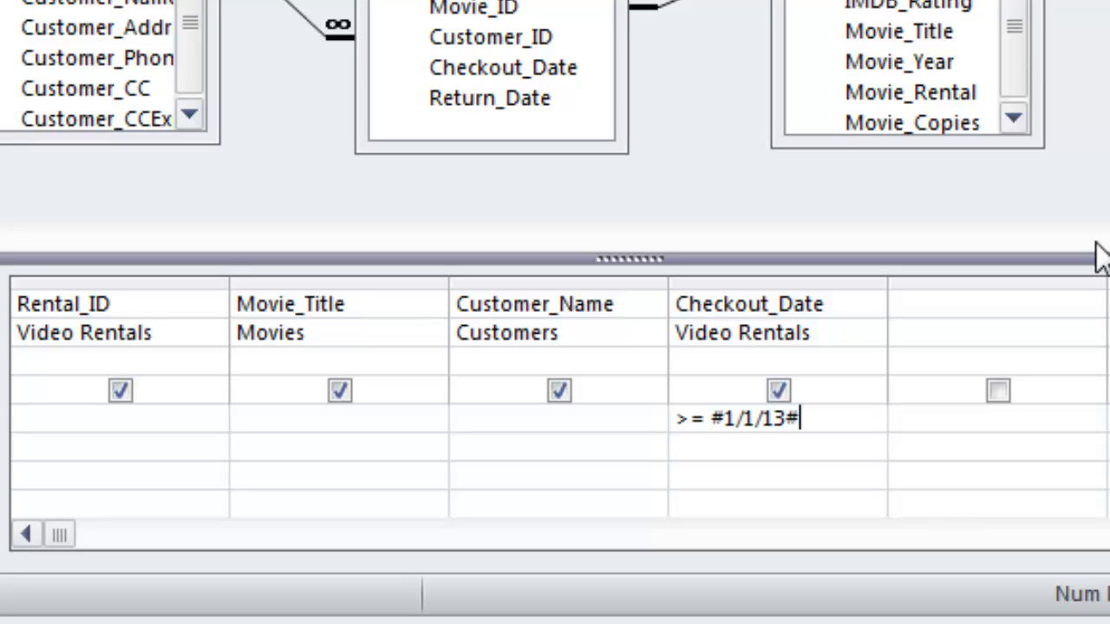
mouse_move(1102, 257)
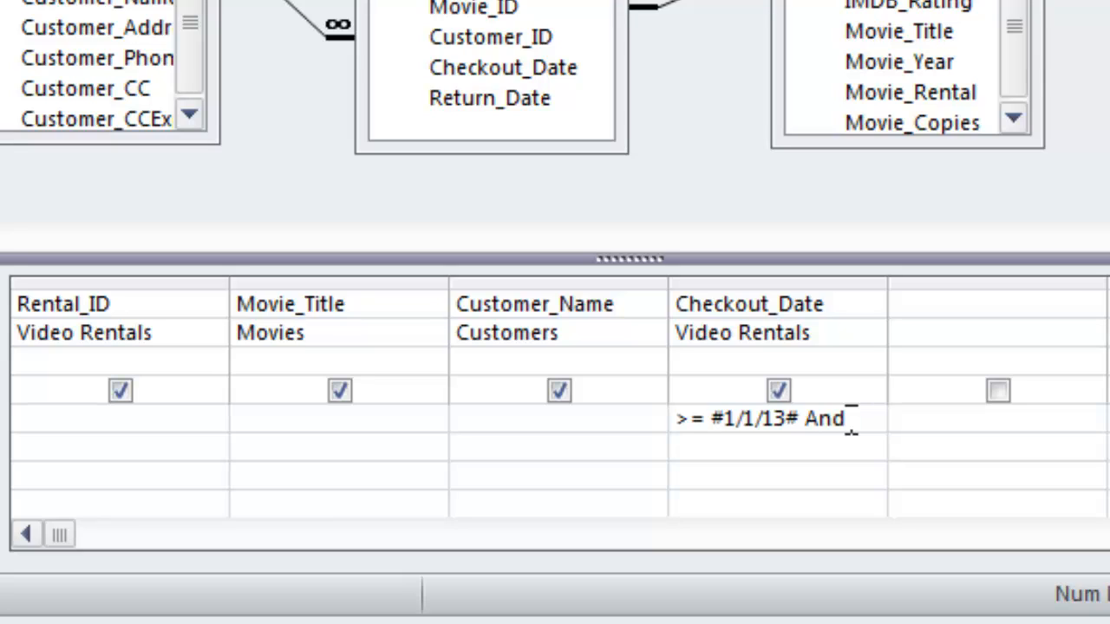
Complete the criterion as >=#1/1/13# And <=#1/31/13# to cover January 2013
text(<)
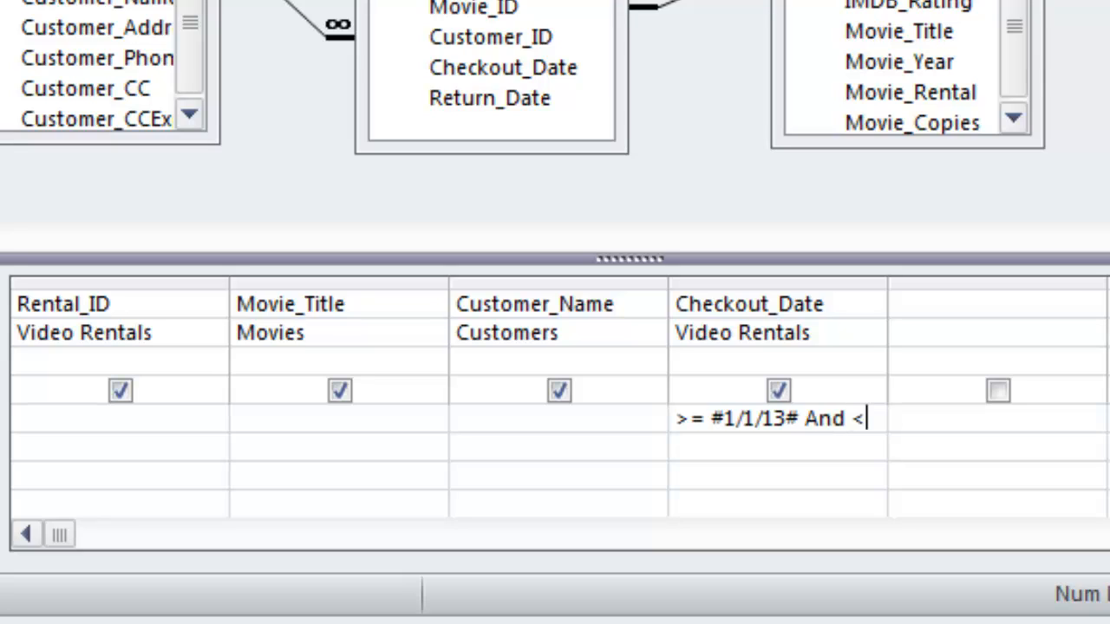
text(=#)
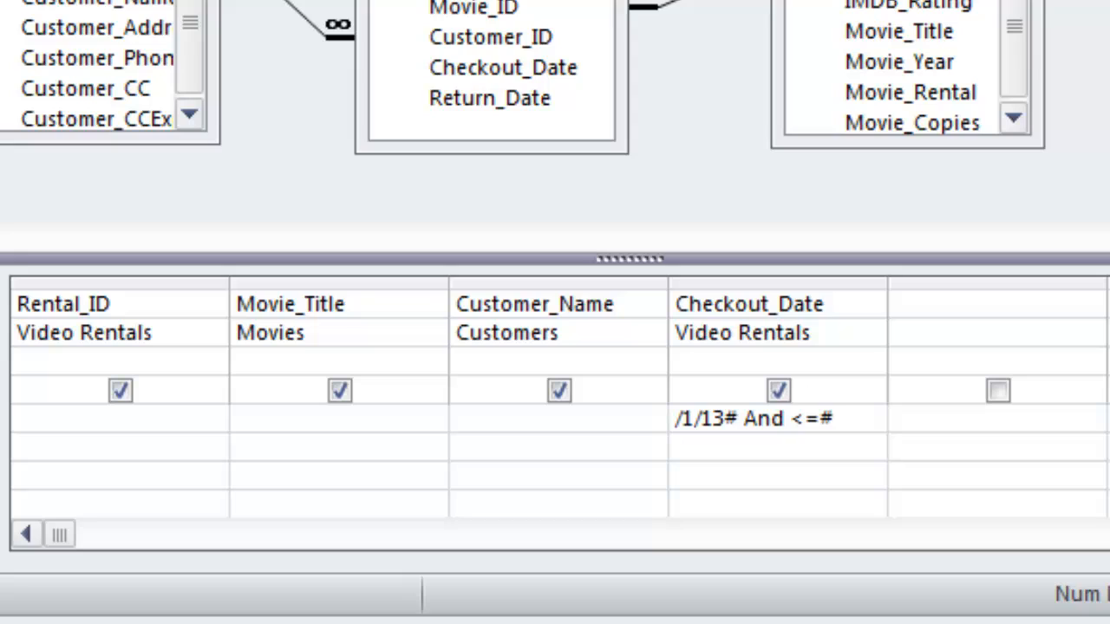
text(1/31/13)
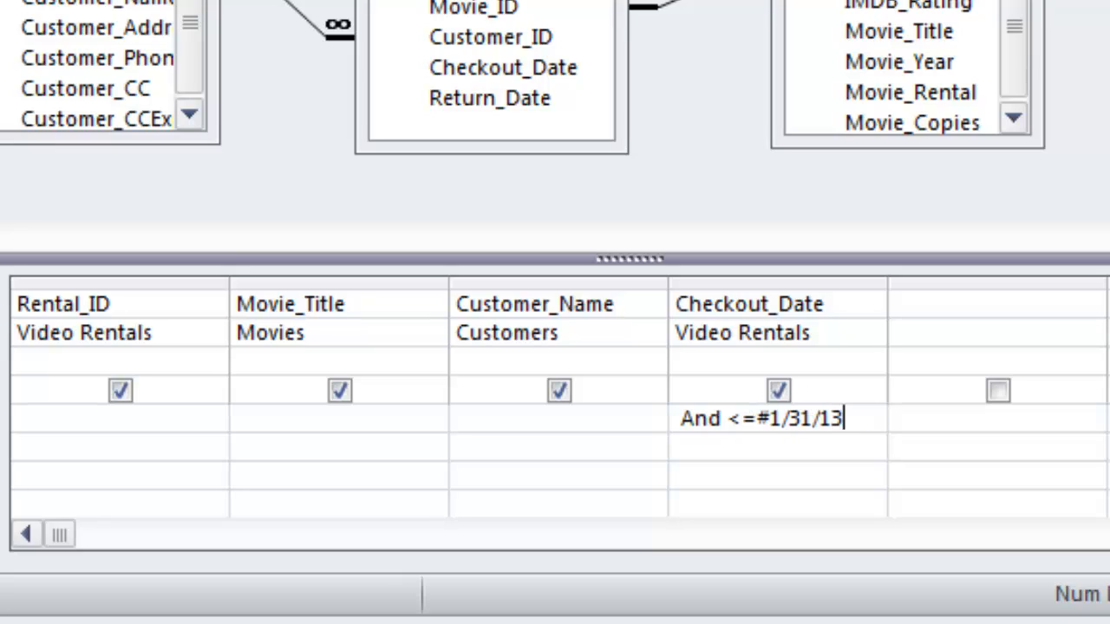
text(#)
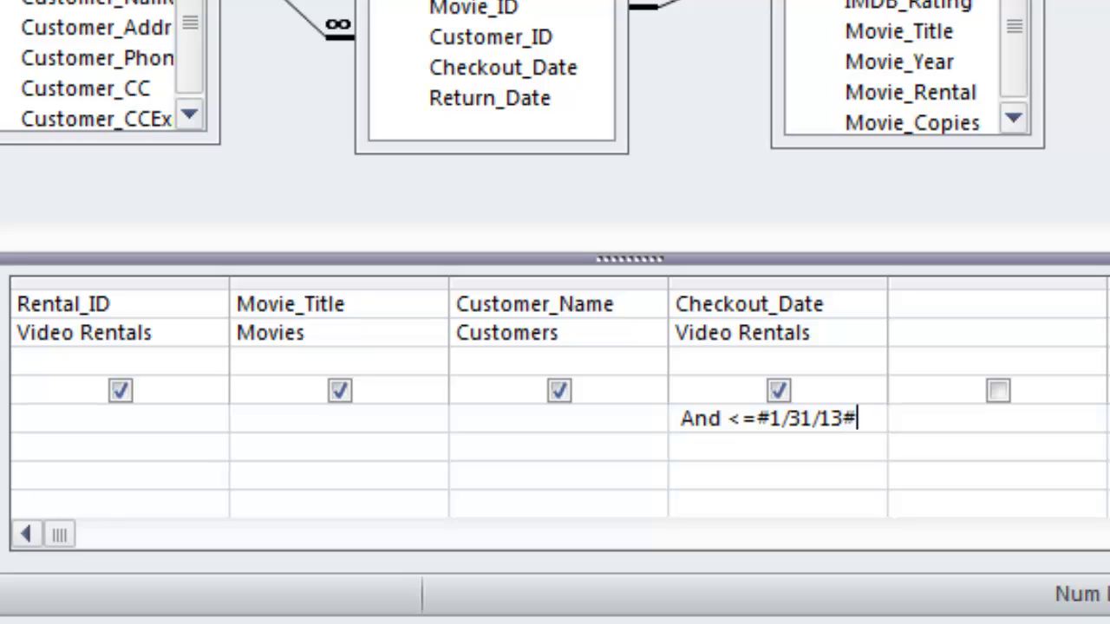
text(>=#1/1/2013# And <)
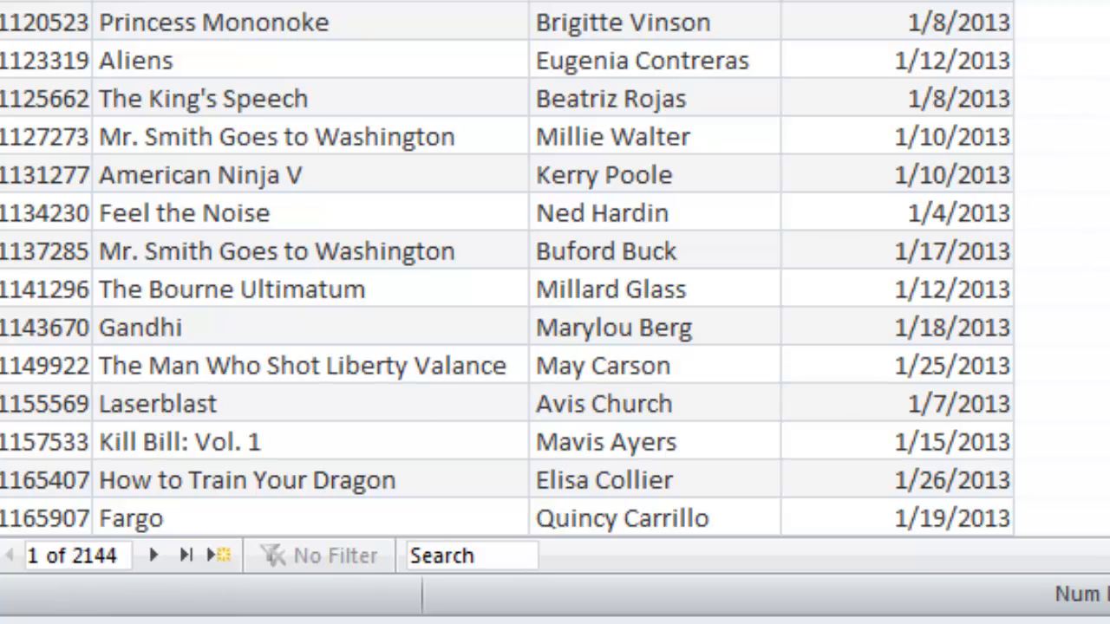
Scroll through the 2144 January 2013 rental results to confirm the filter
scroll(down, 3)
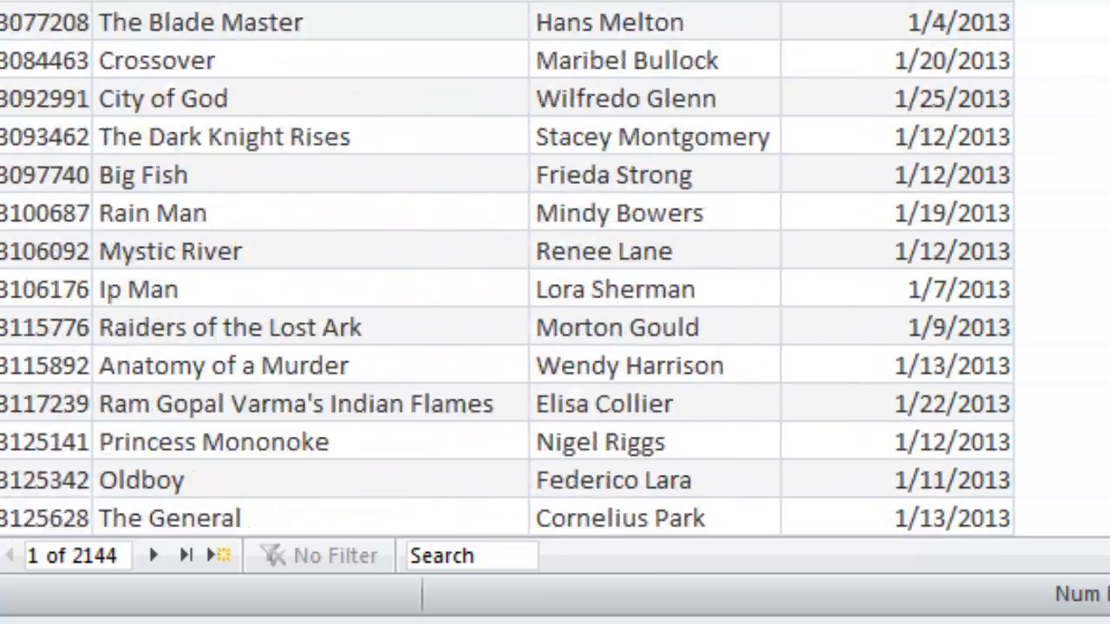
scroll(down, 3)
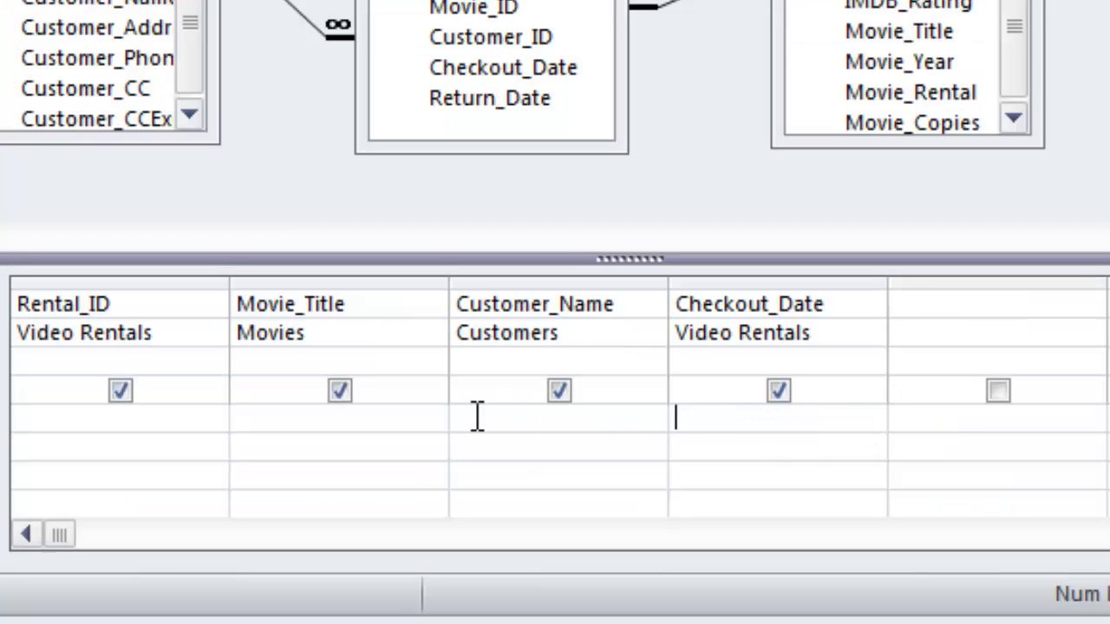
Set the Checkout_Date criterion to Between #1/1/13# And #1/31/13# and run it
text(Between #)
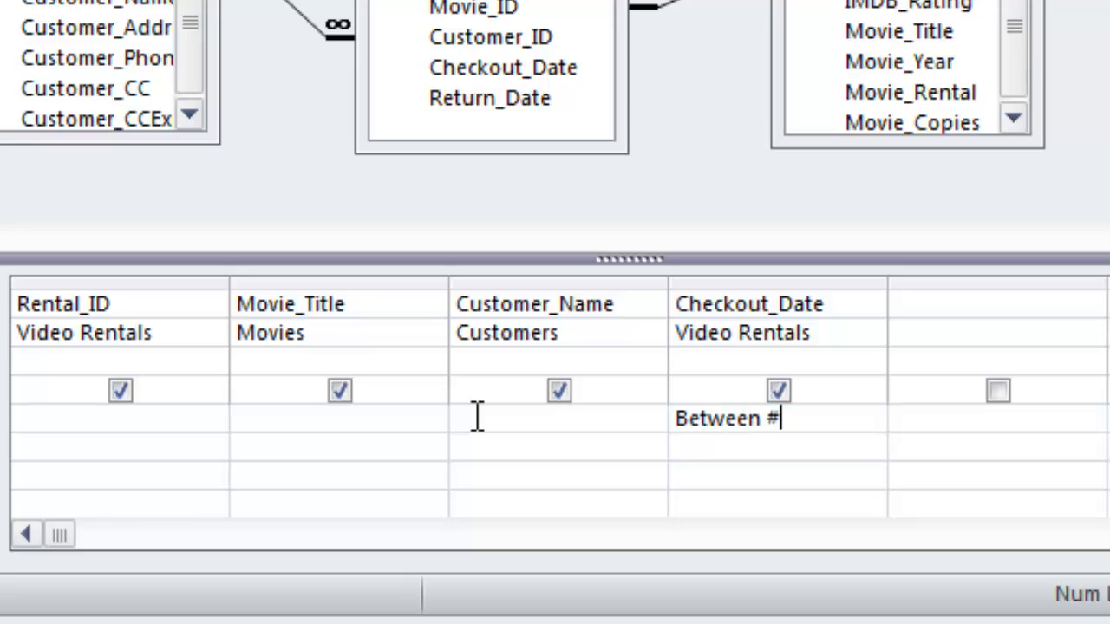
text(1/1/1)
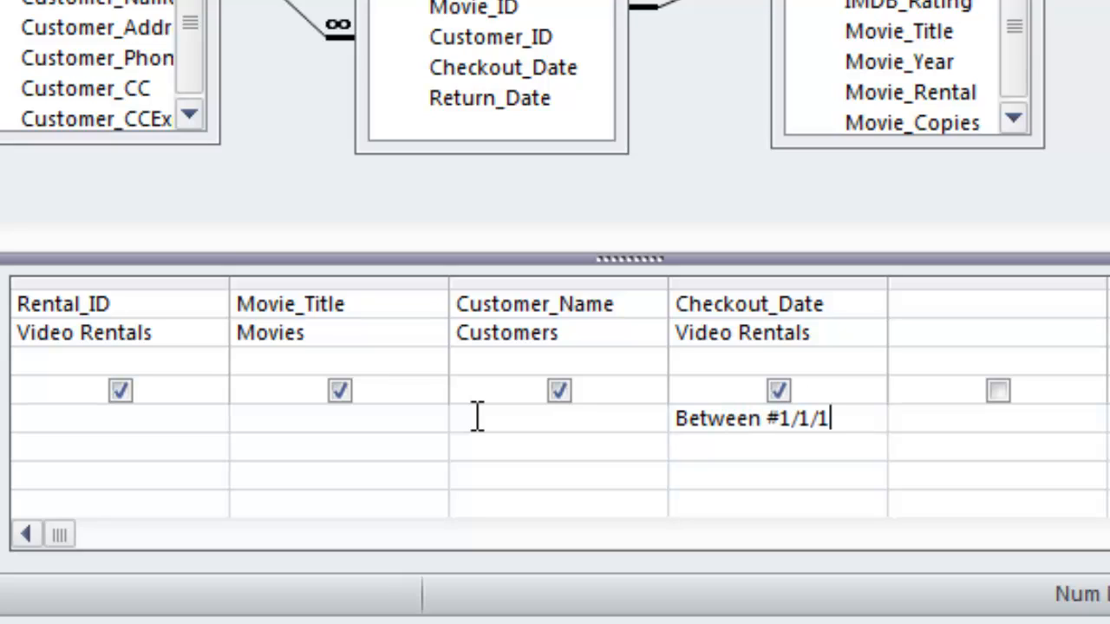
text(3# And)
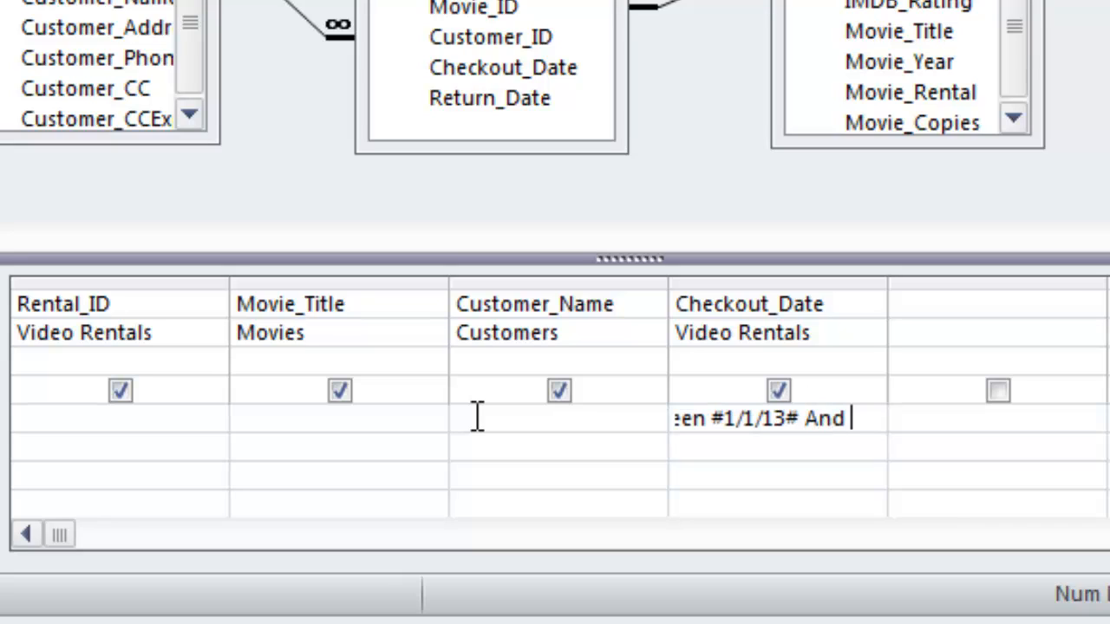
text(#1/31)
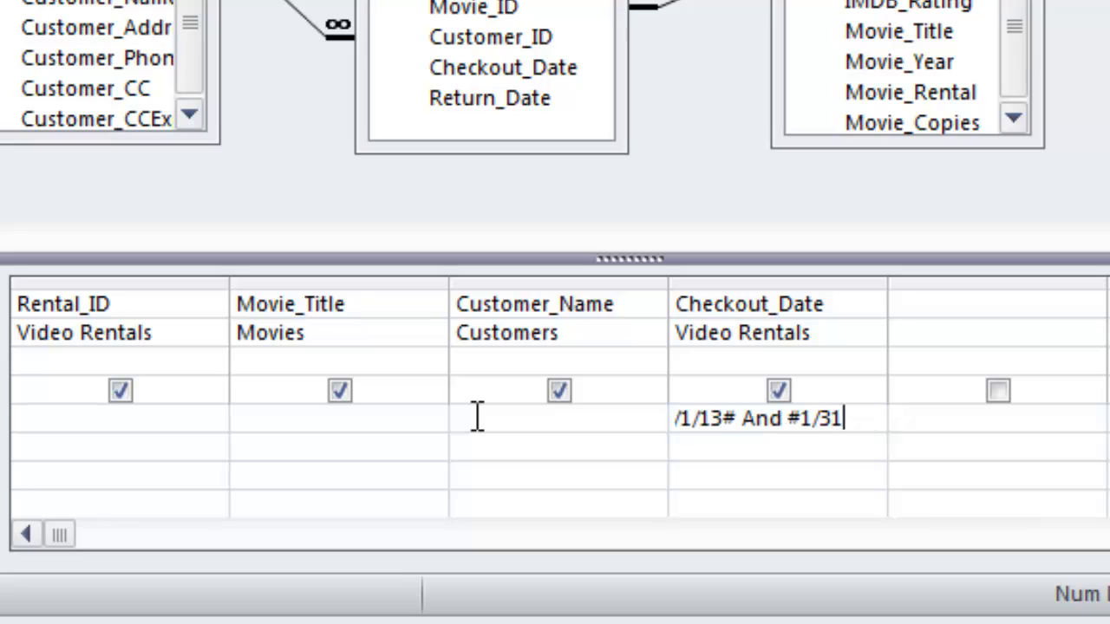
text(/13)
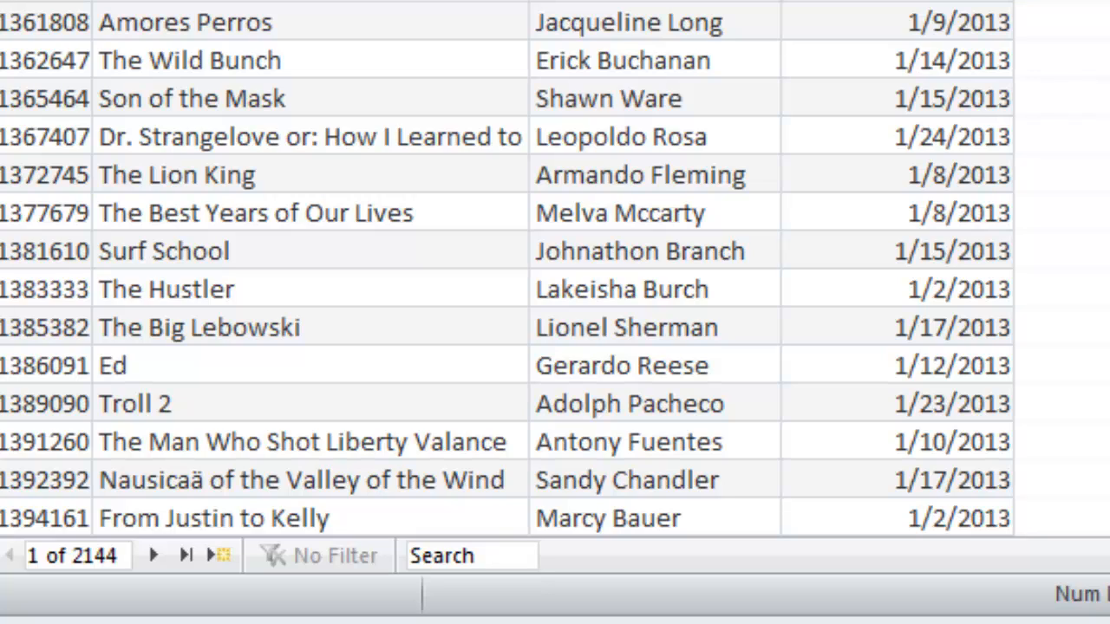
mouse_move(385, 97)
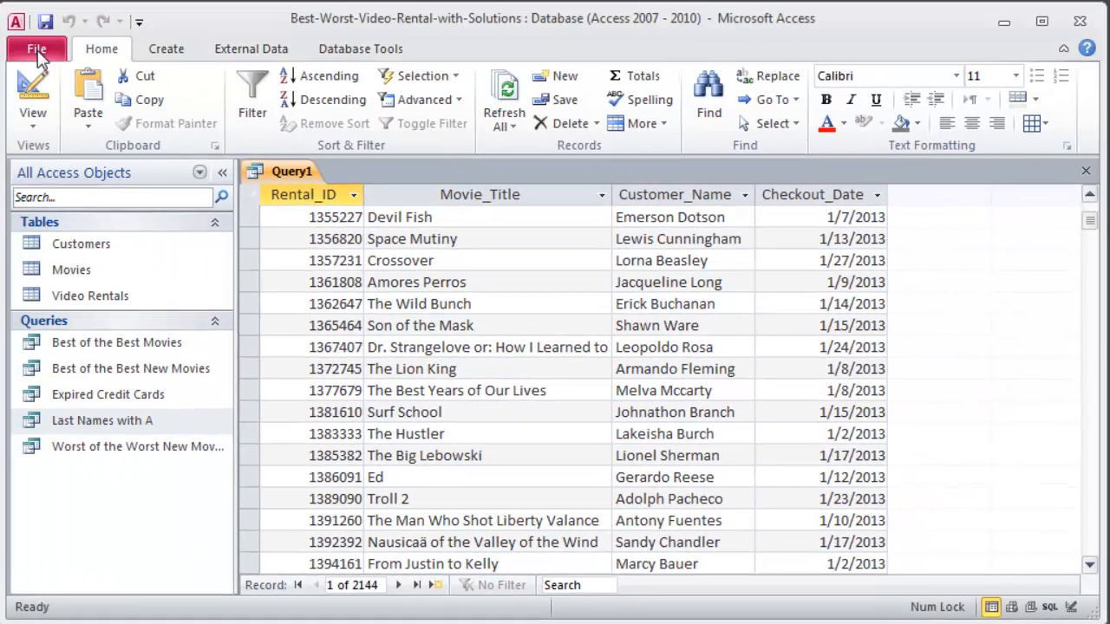
Save Query1 under a new name starting with 'Januar' via Save Object As
click(37, 49)
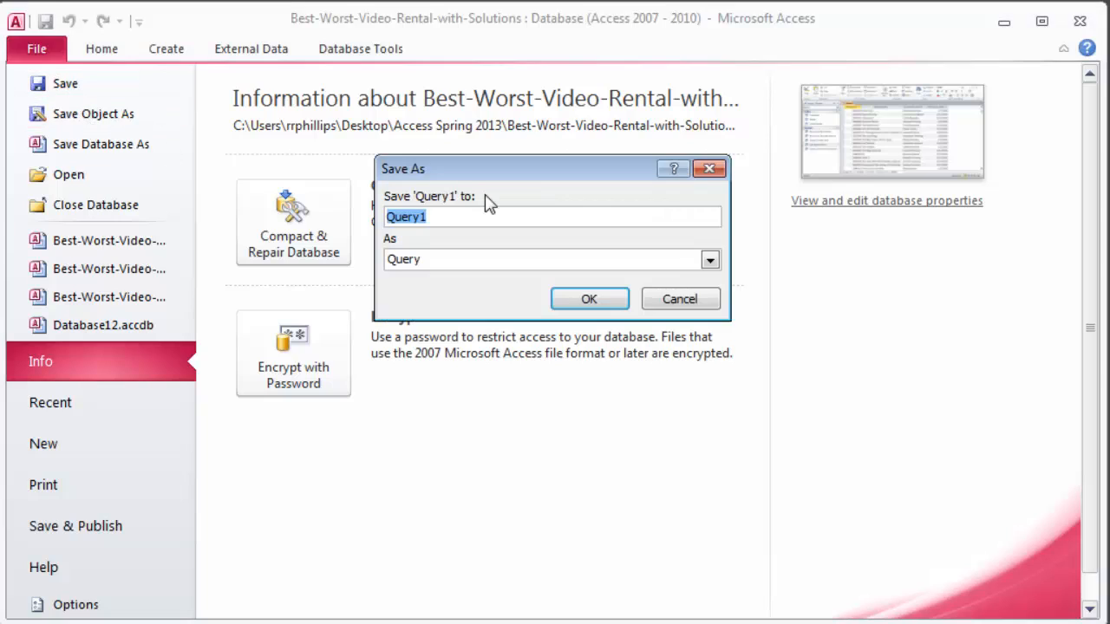
text(Januar)
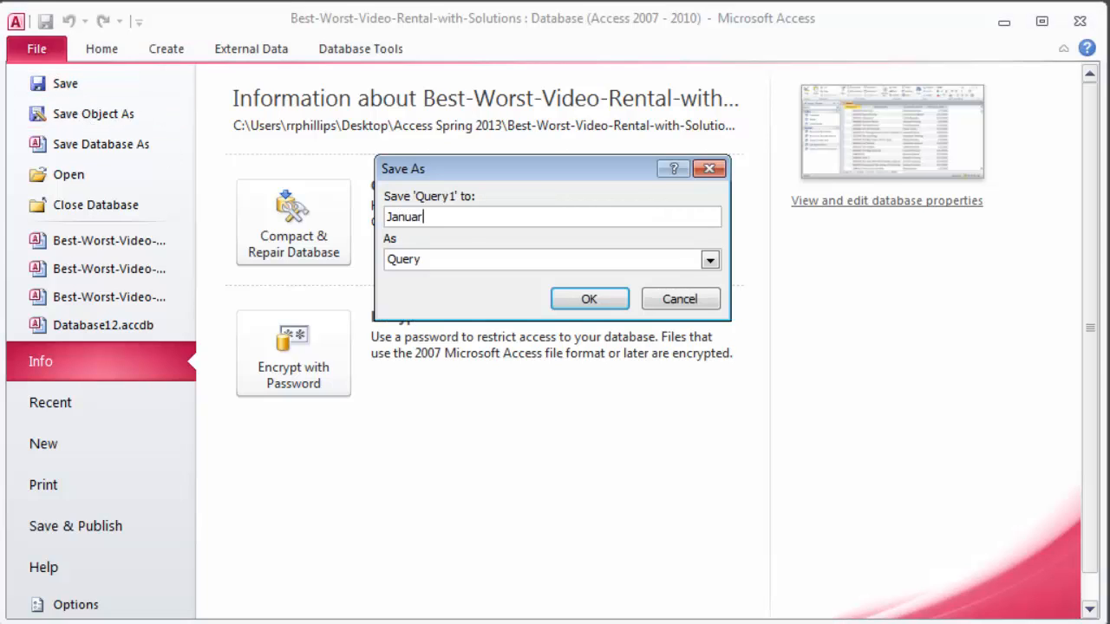